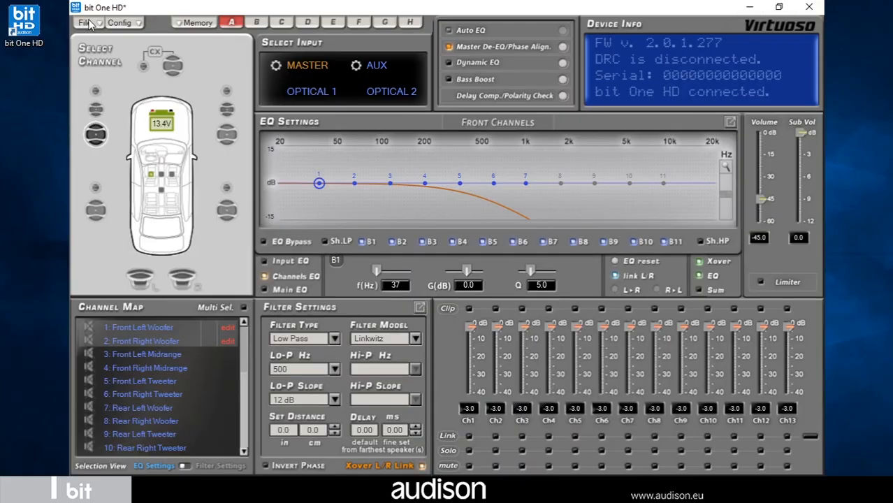
mouse_move(139, 27)
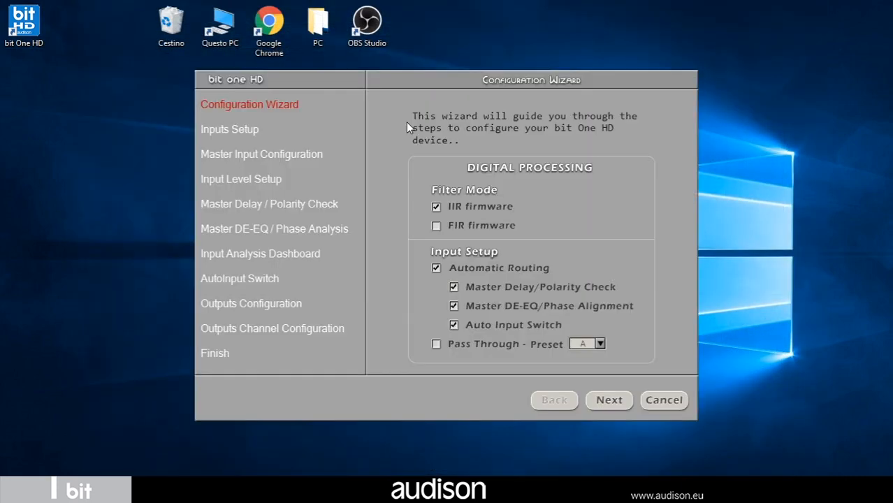
mouse_move(429, 187)
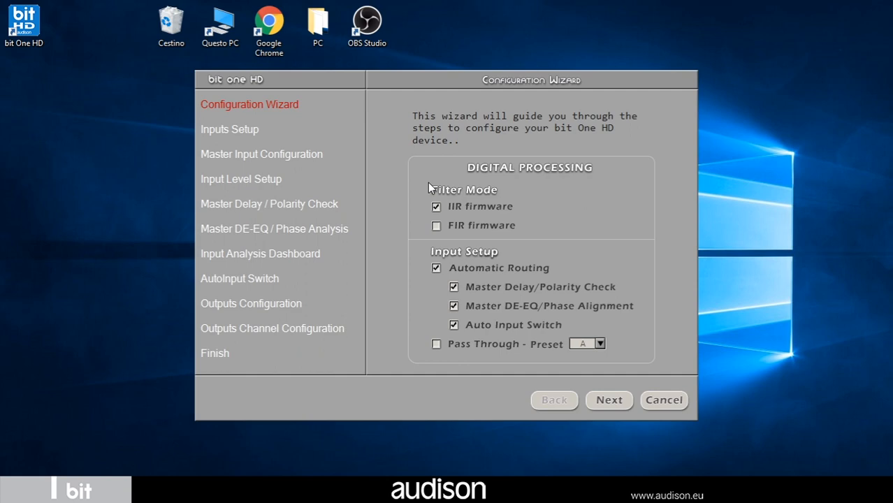
mouse_move(436, 222)
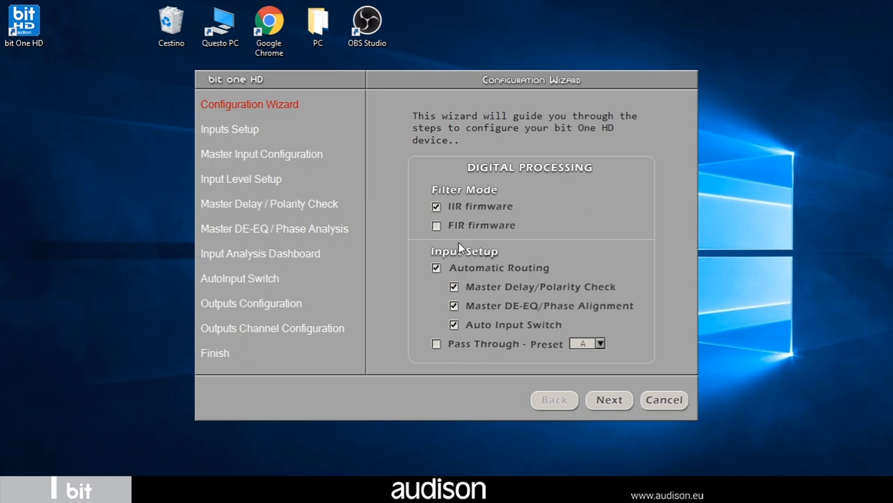
mouse_move(436, 269)
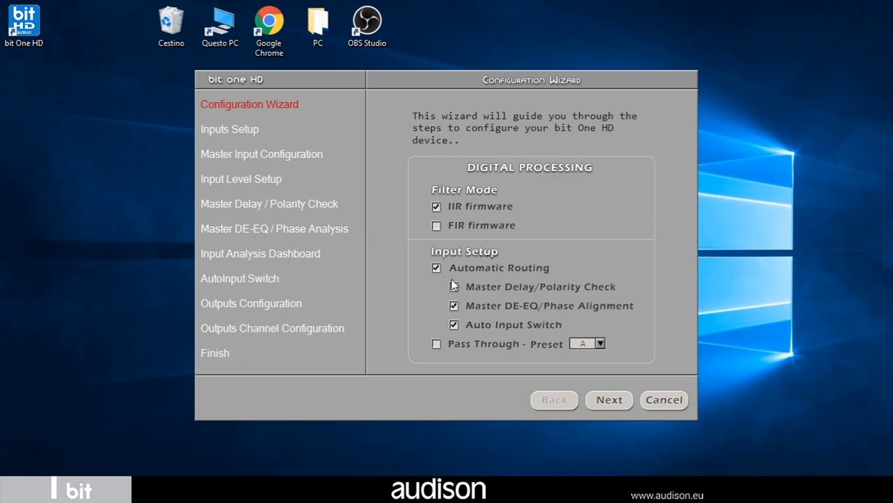
click(453, 305)
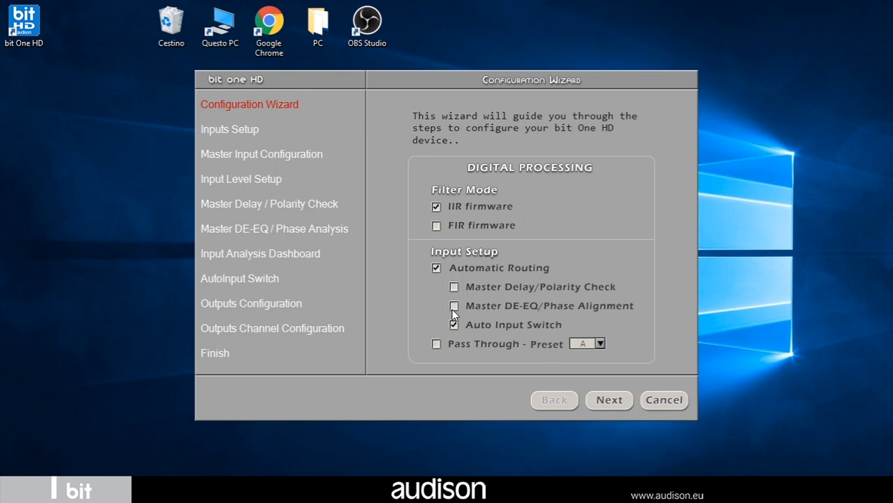
click(453, 324)
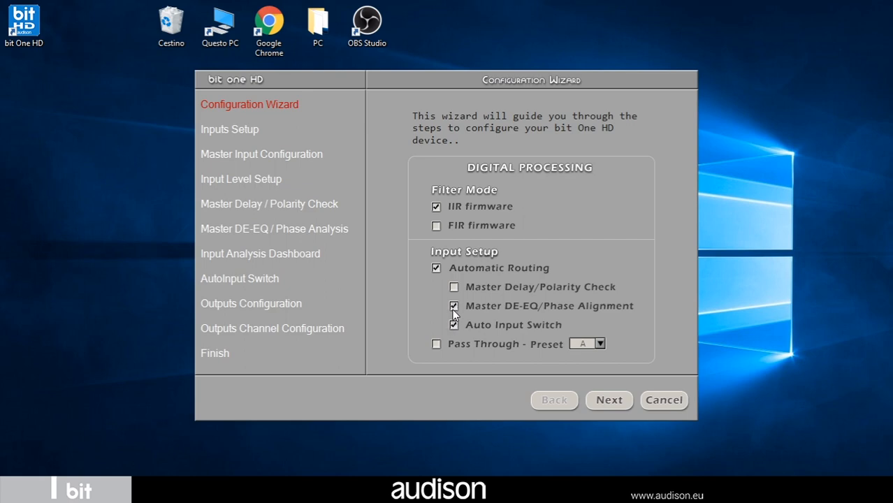
click(455, 287)
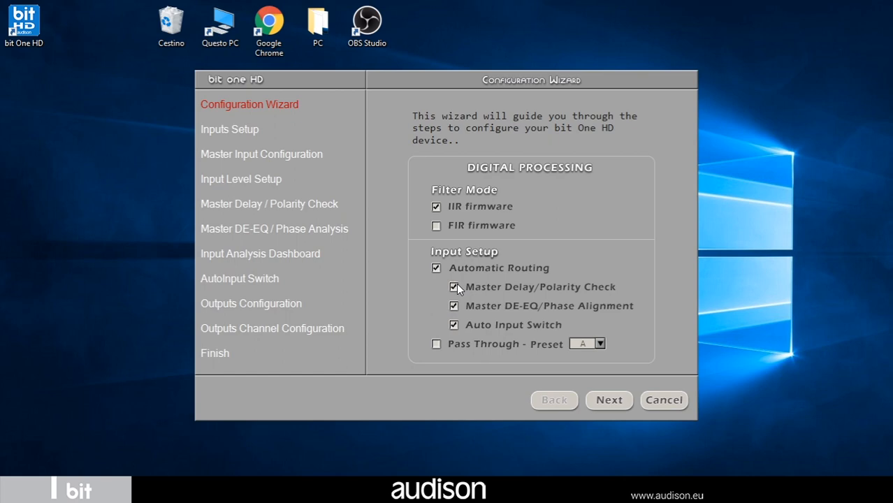
mouse_move(567, 282)
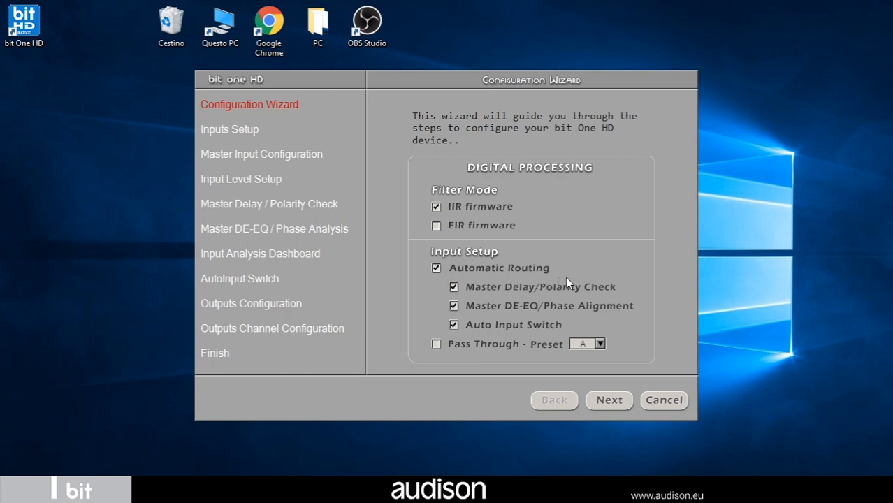
mouse_move(482, 308)
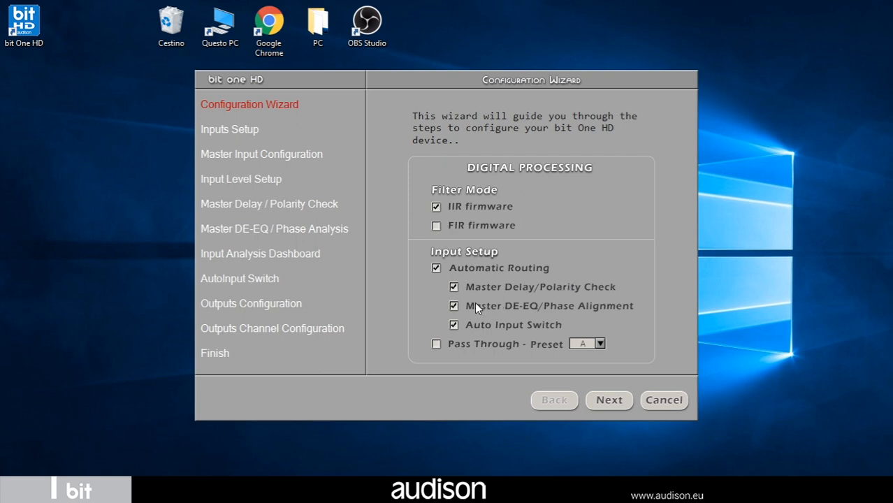
mouse_move(515, 302)
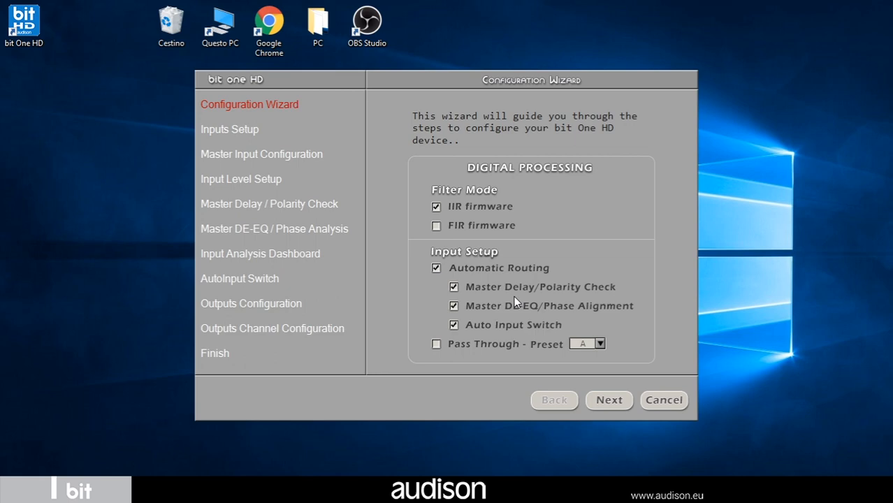
mouse_move(502, 310)
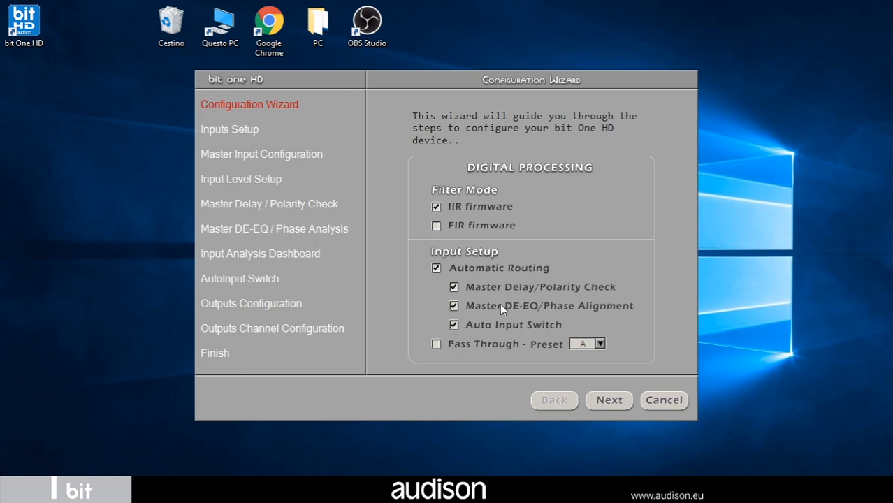
mouse_move(540, 309)
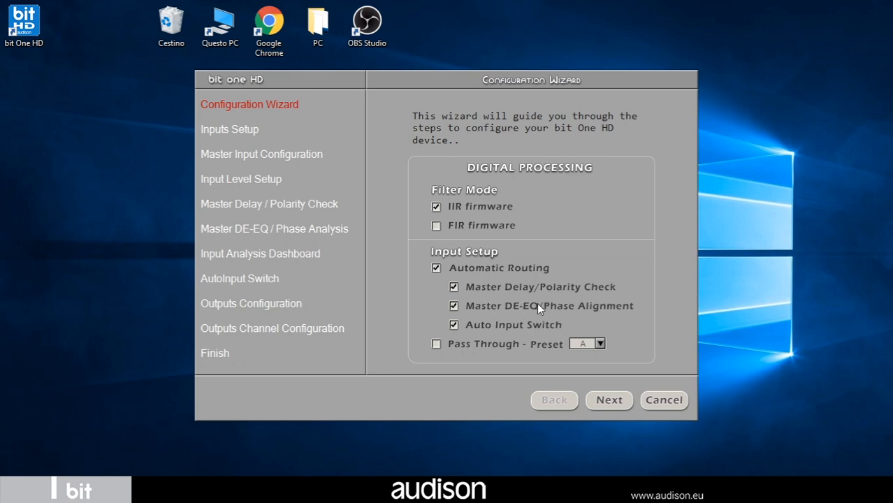
mouse_move(506, 313)
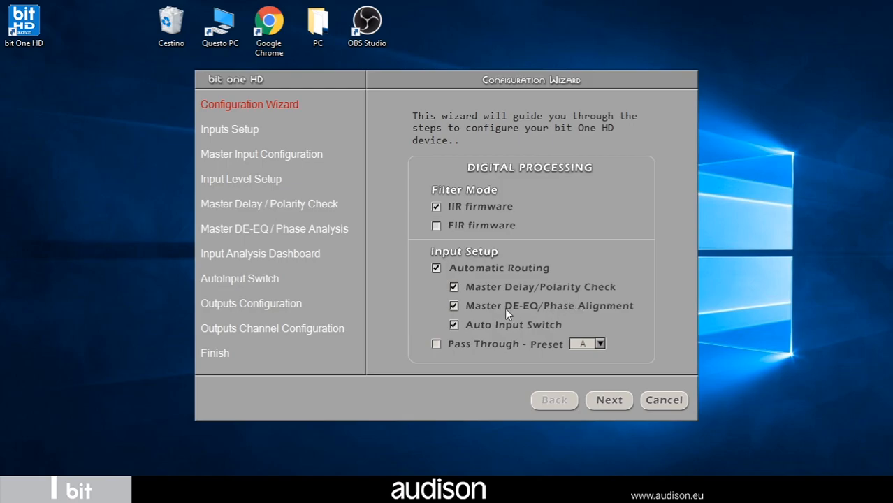
Advance to Inputs Setup keeping High Level master with Optical 1 and Optical 2 auxiliaries.
click(609, 399)
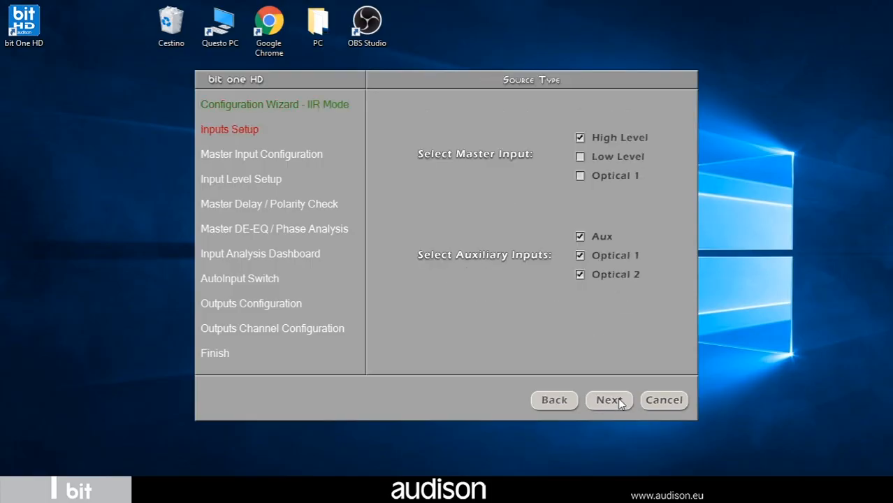
mouse_move(567, 161)
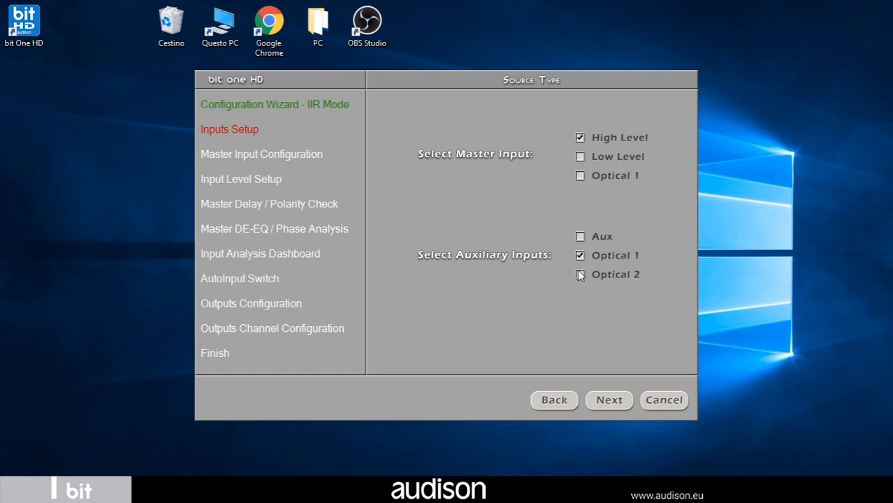
click(580, 274)
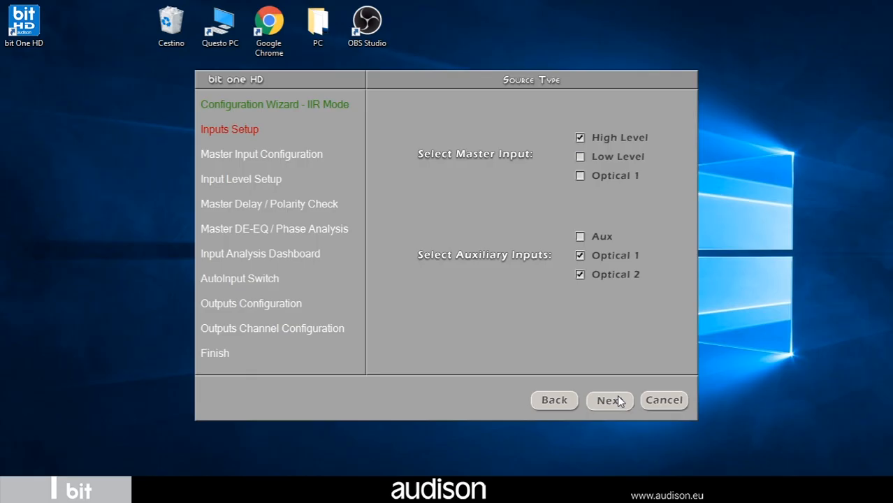
Advance to Master Input Configuration and choose RIGHT DRIVE for the car layout.
click(610, 399)
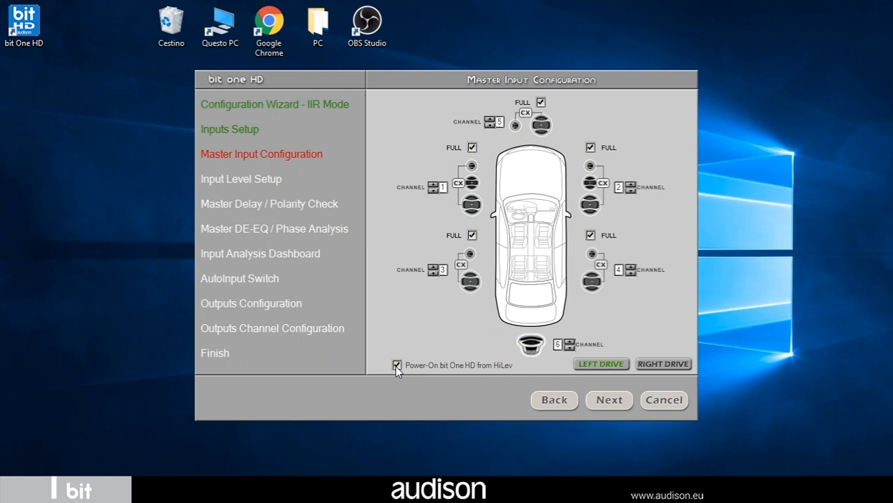
mouse_move(509, 230)
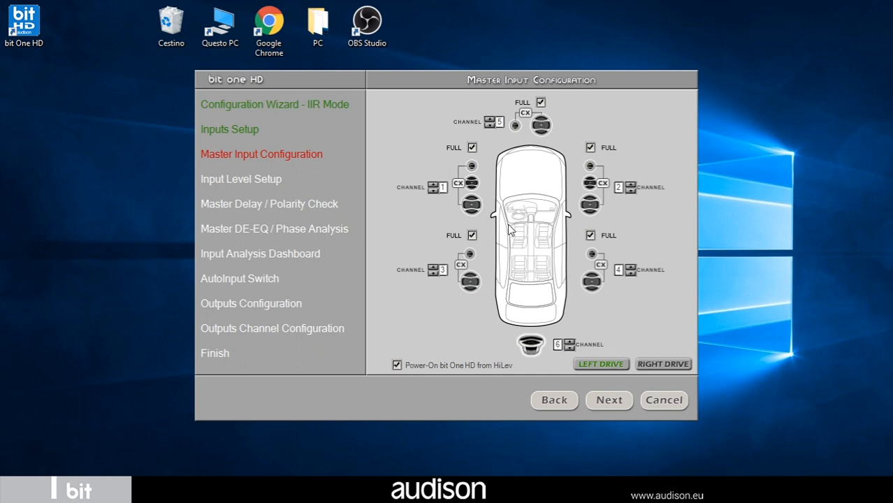
mouse_move(623, 372)
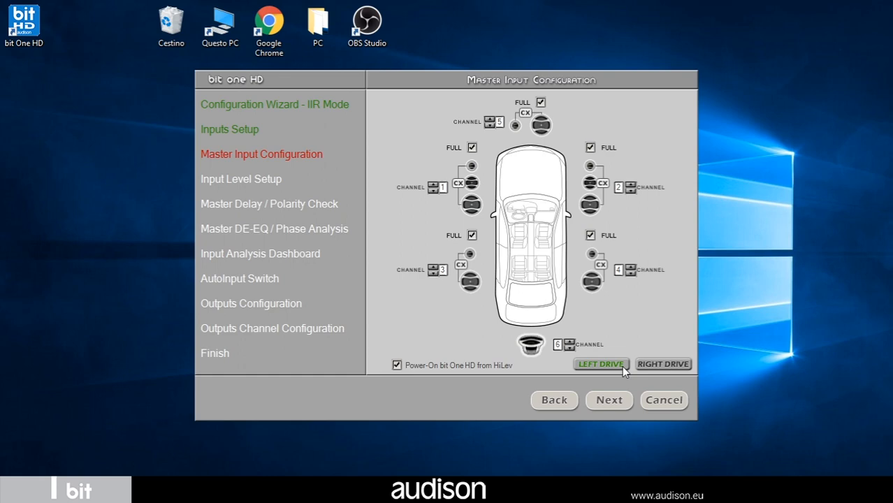
click(662, 363)
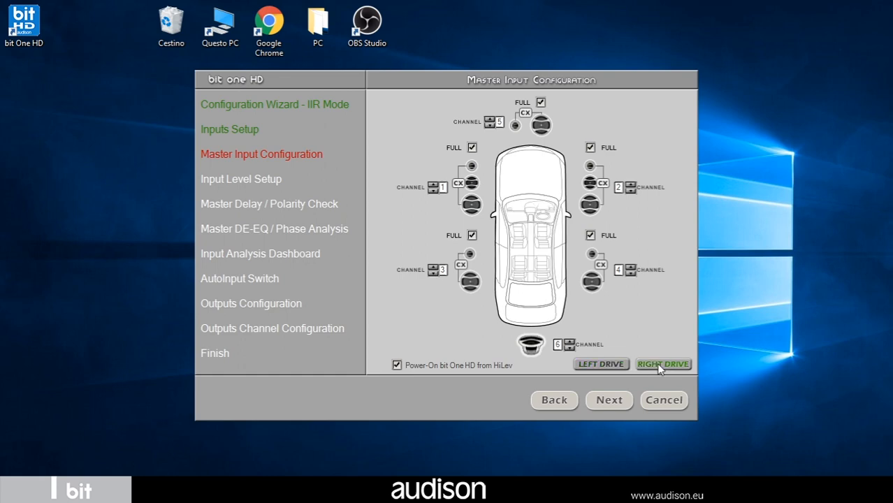
click(599, 363)
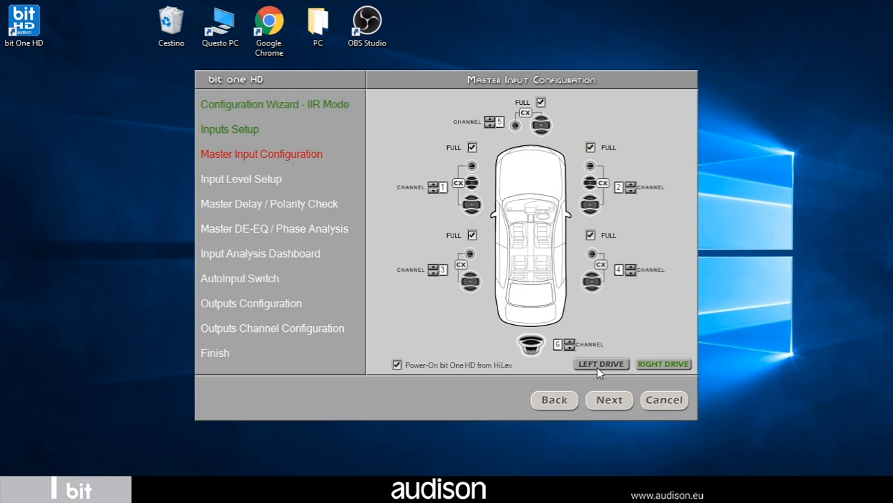
mouse_move(603, 392)
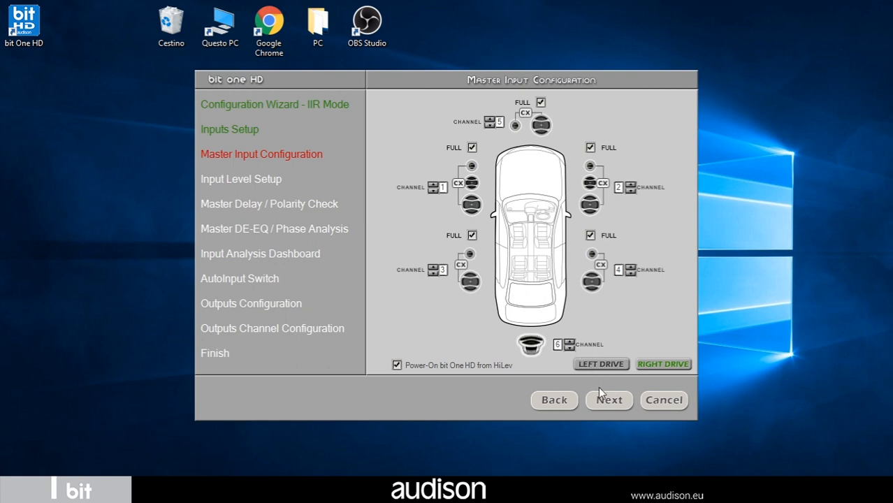
Proceed through Input Level Setup to the front, rear, center and sub channel meters.
click(609, 400)
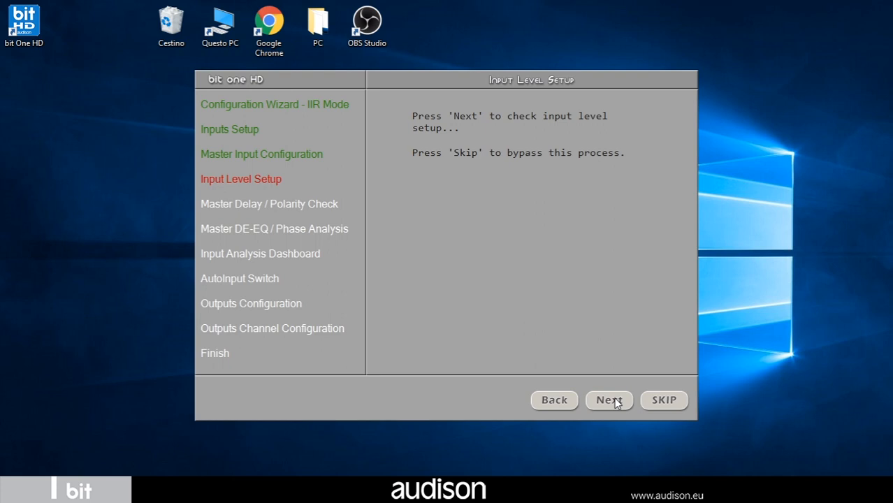
click(608, 400)
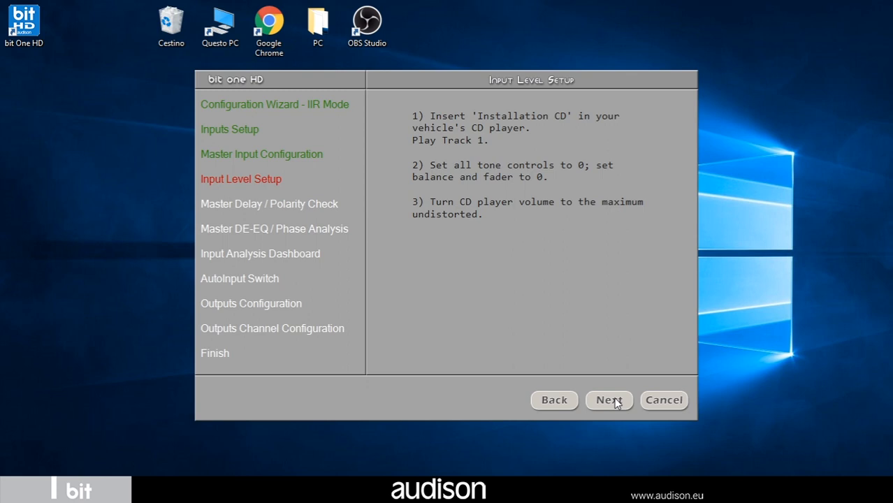
mouse_move(598, 370)
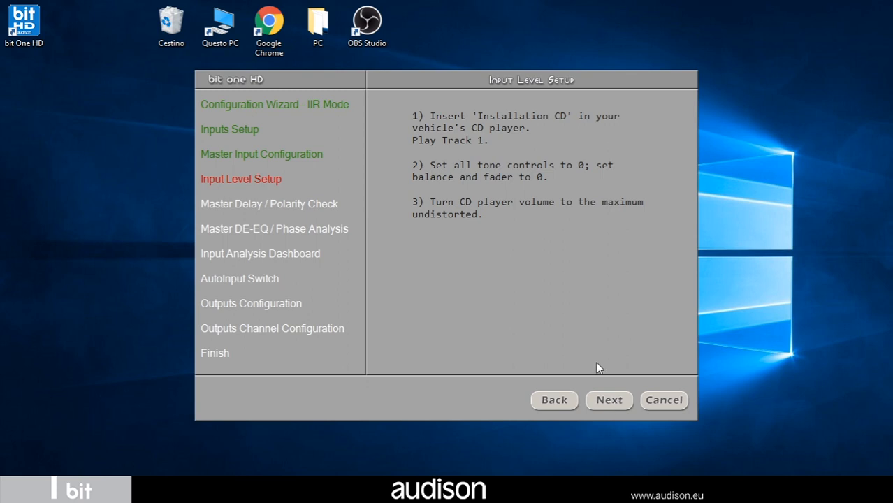
mouse_move(607, 386)
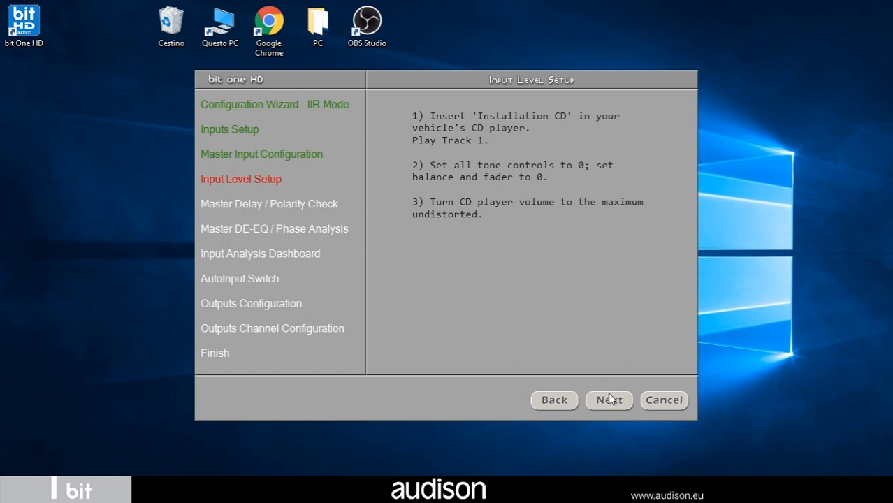
click(609, 400)
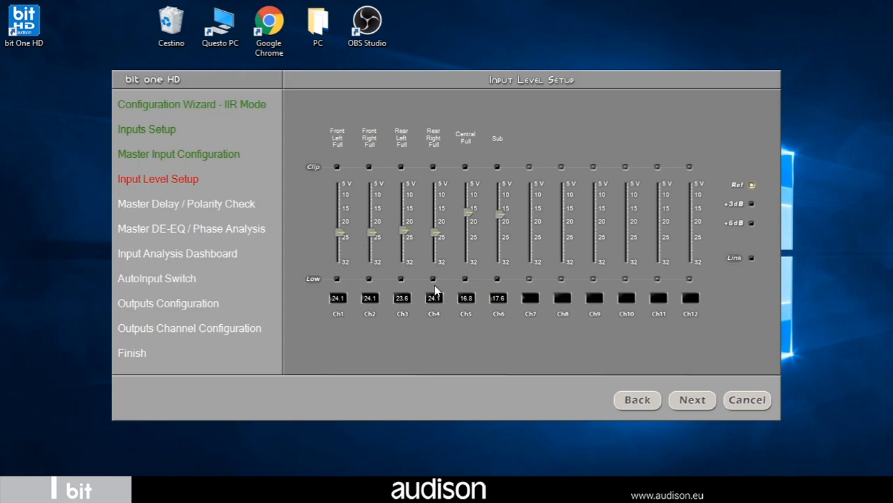
Start the Master Delay / Polarity Check and run the analysis on Track 3.
click(690, 400)
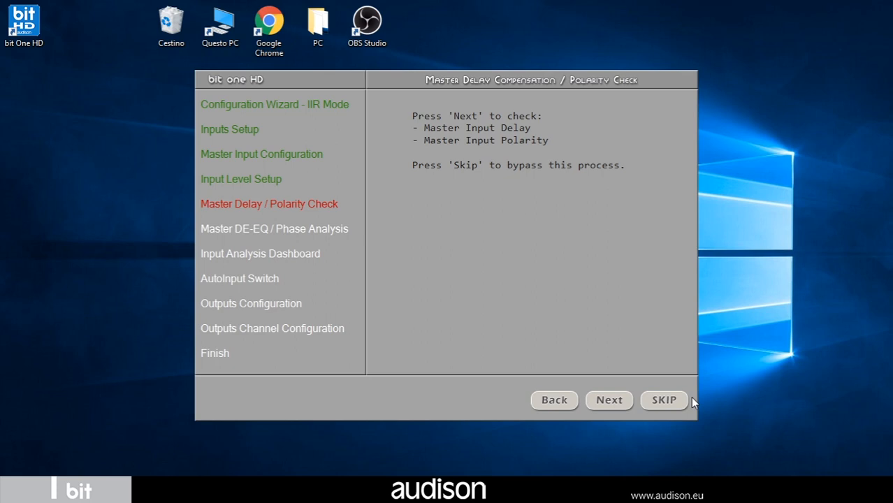
mouse_move(478, 134)
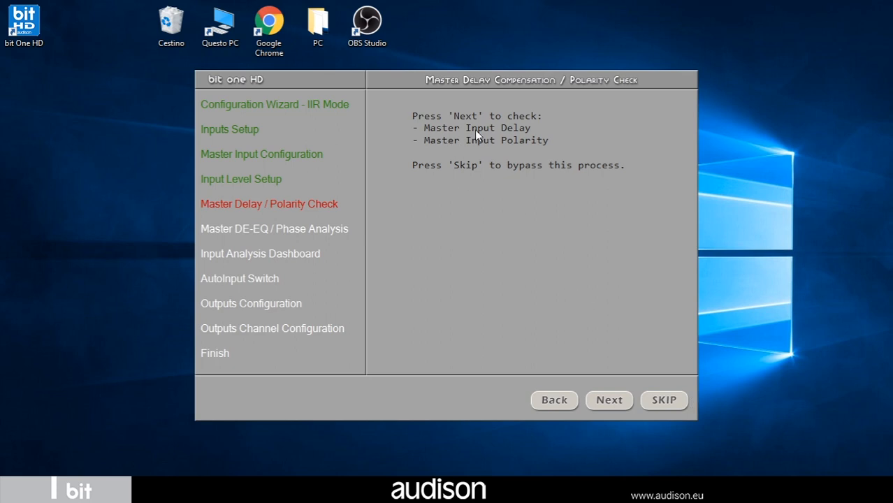
mouse_move(548, 167)
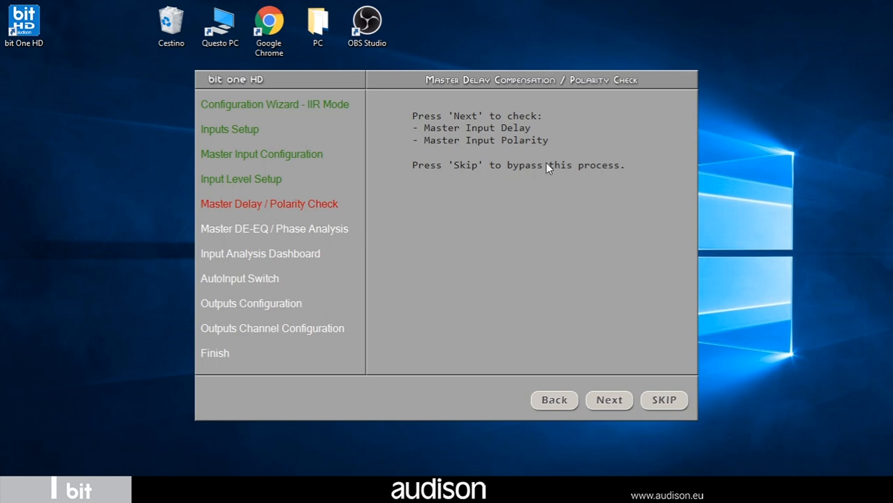
mouse_move(607, 261)
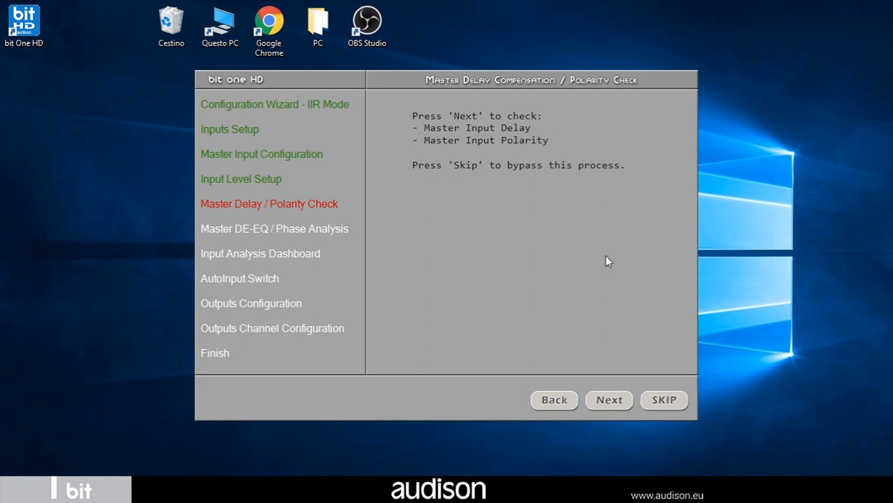
click(608, 400)
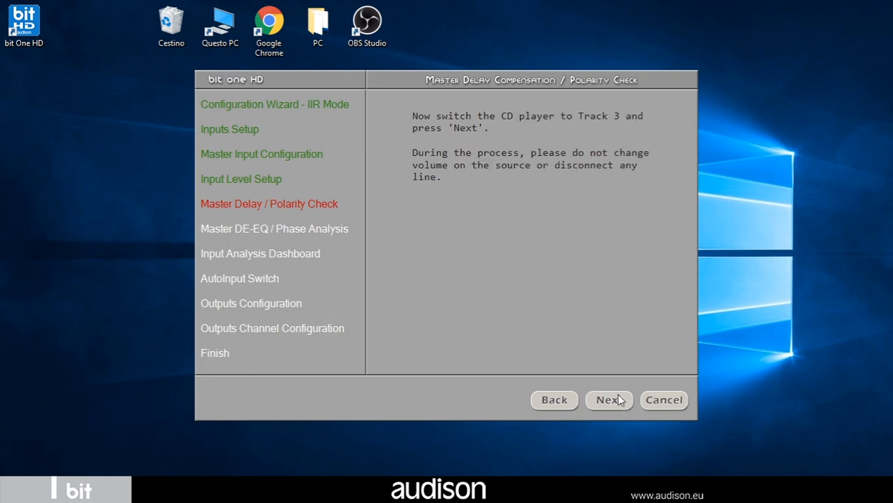
click(609, 400)
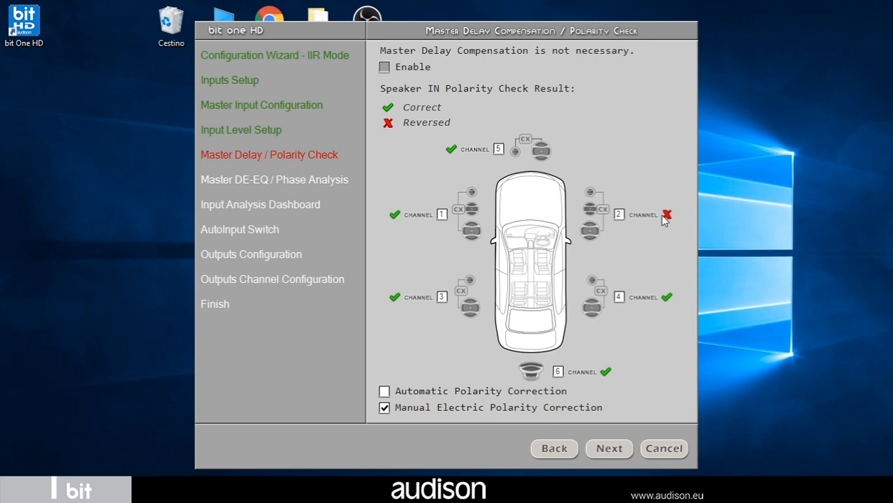
mouse_move(621, 224)
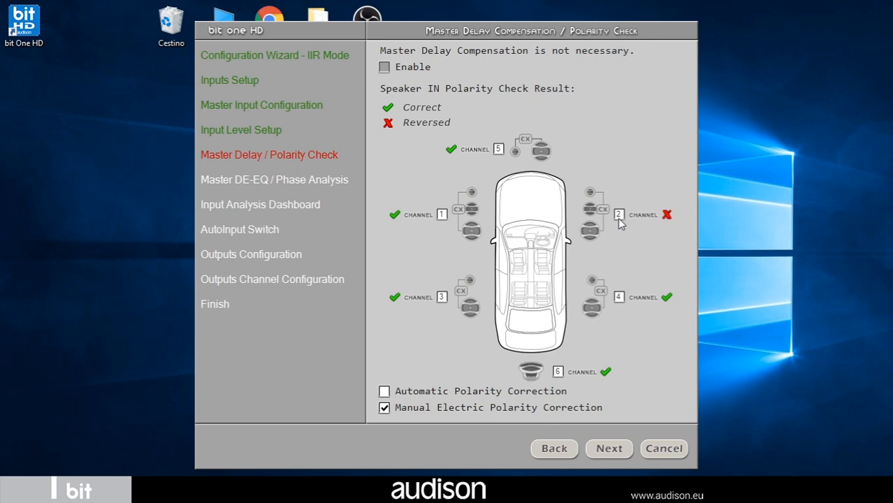
mouse_move(447, 363)
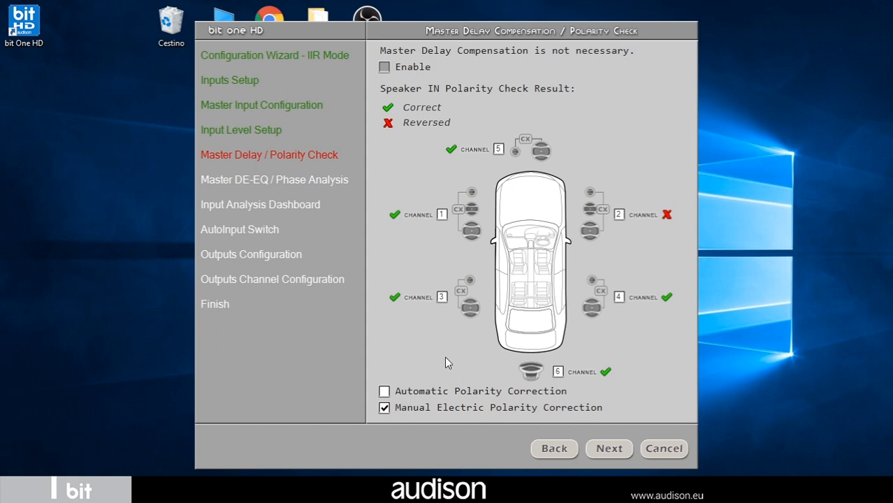
Toggle automatic/manual polarity correction and flip channel 2's reversed polarity, then continue.
click(385, 392)
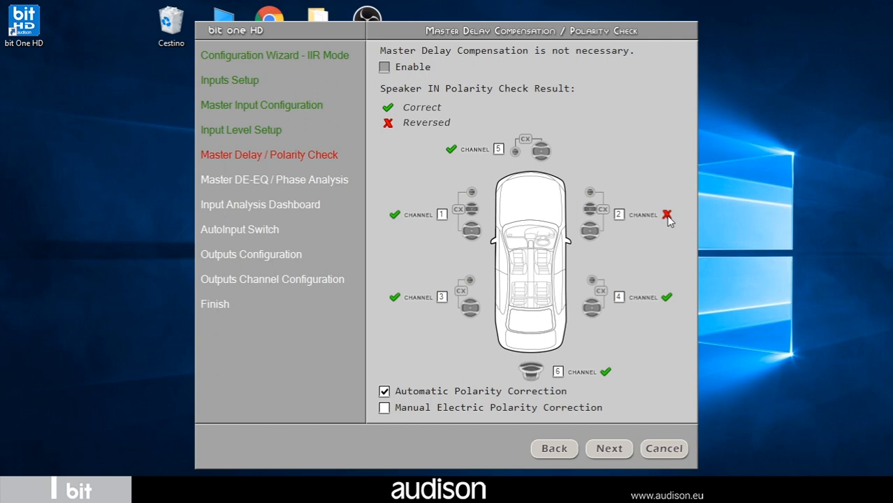
click(383, 408)
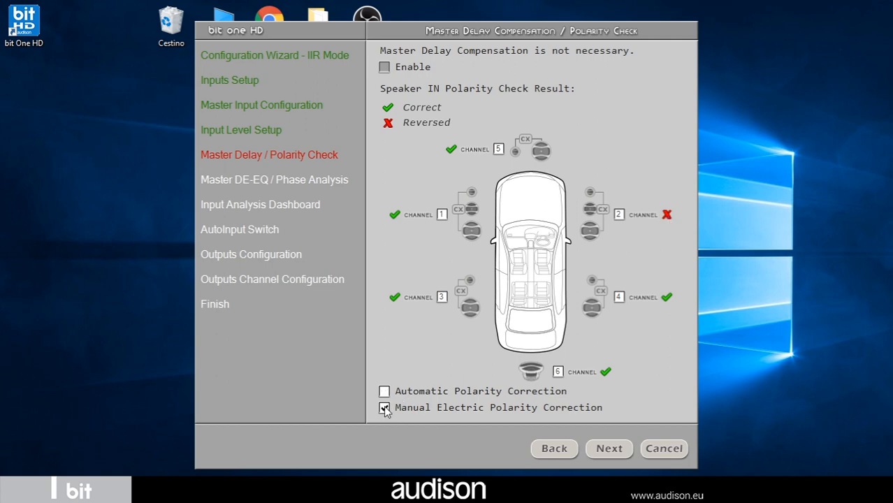
click(385, 408)
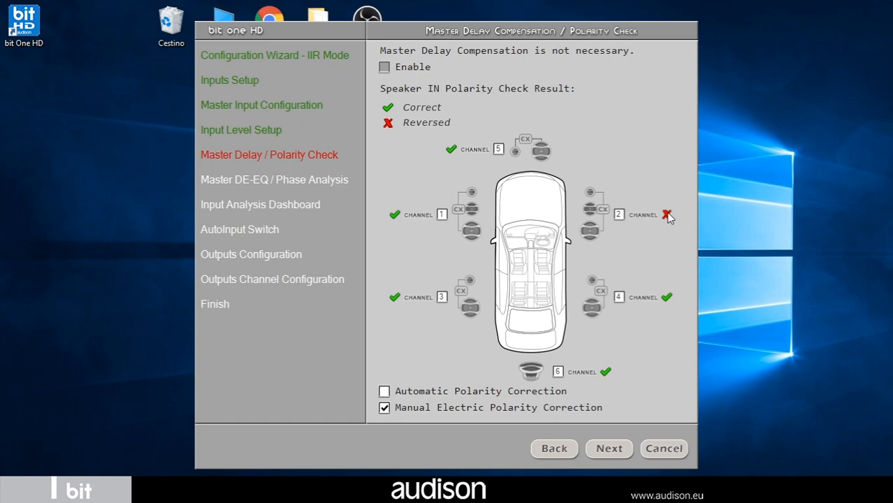
click(669, 216)
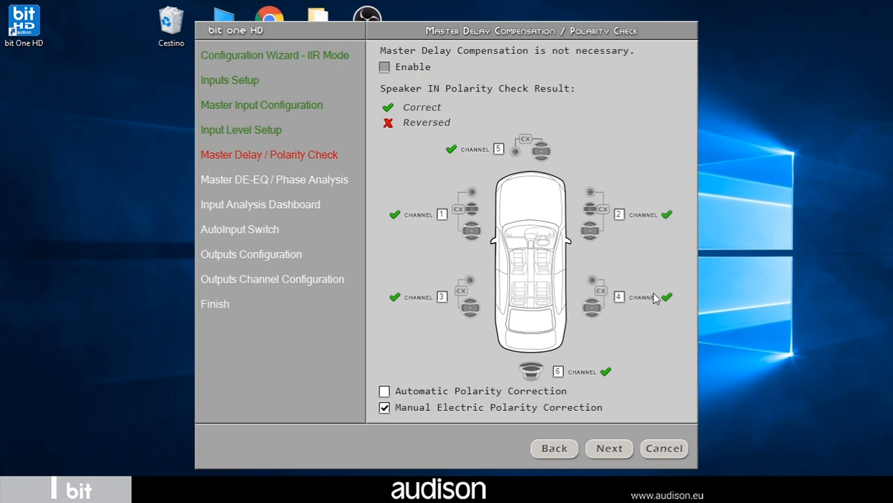
click(608, 447)
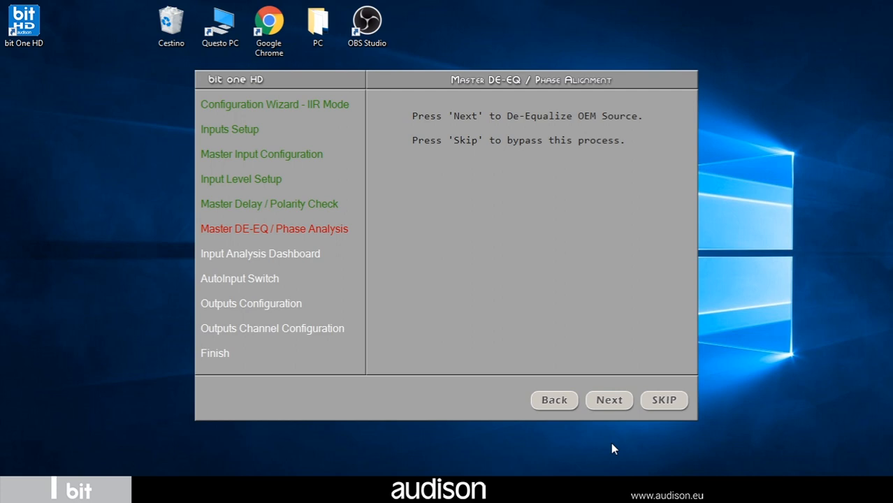
Start the Master DE-EQ analysis on Track 2 with phase analysis enabled.
click(608, 400)
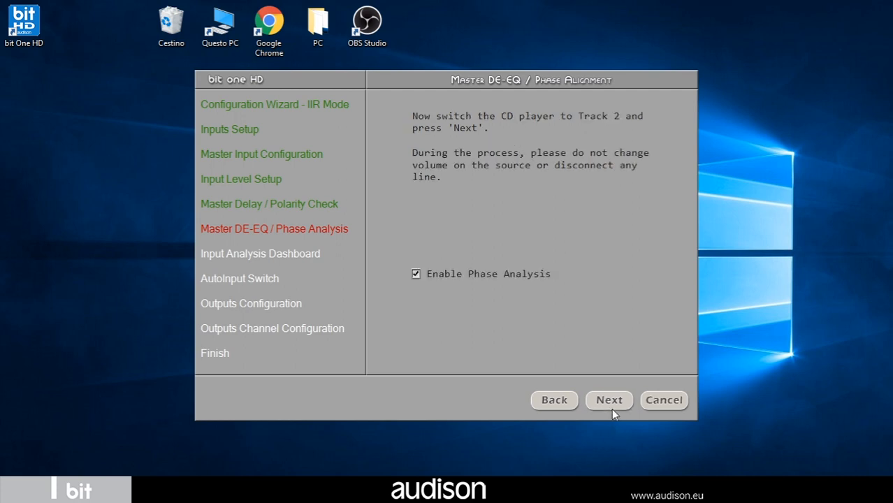
mouse_move(480, 152)
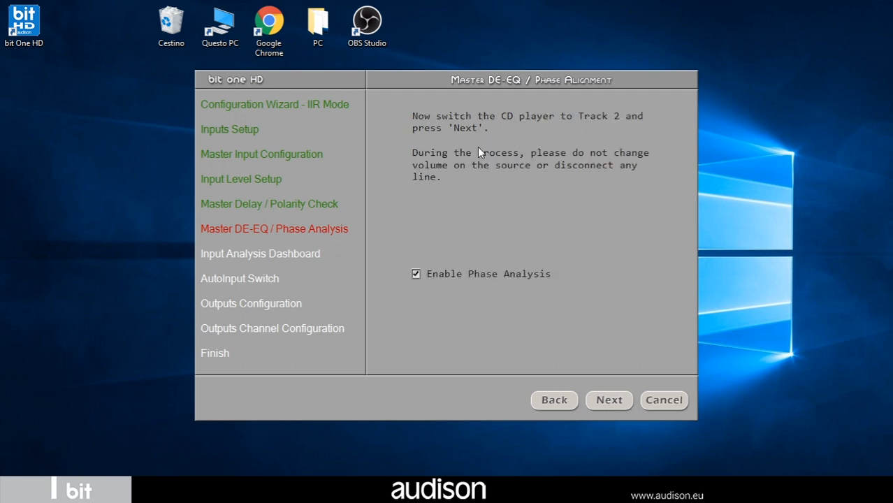
mouse_move(450, 255)
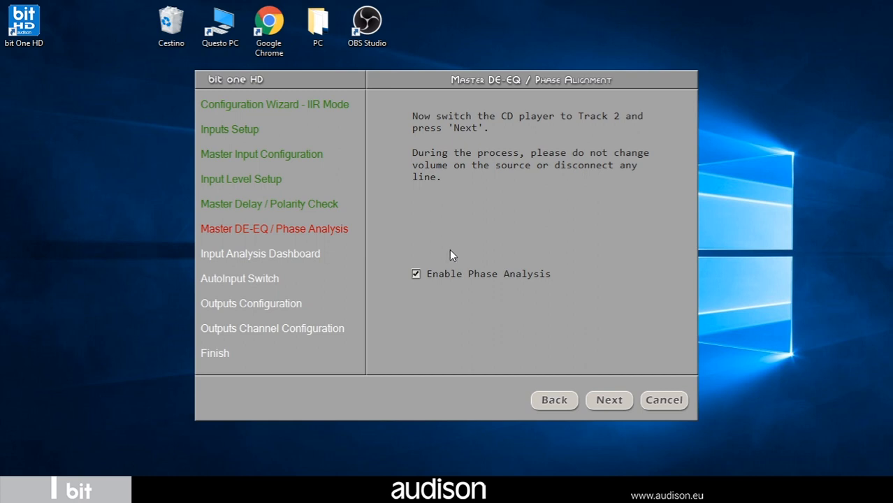
mouse_move(520, 286)
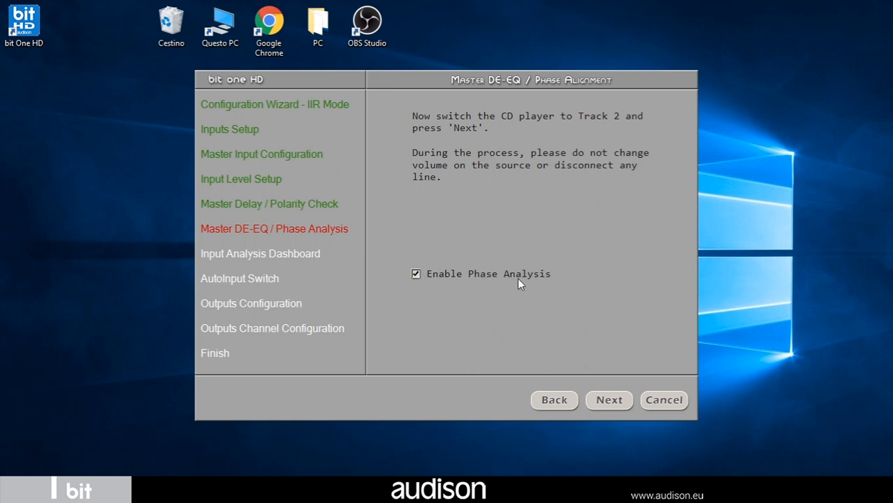
mouse_move(394, 299)
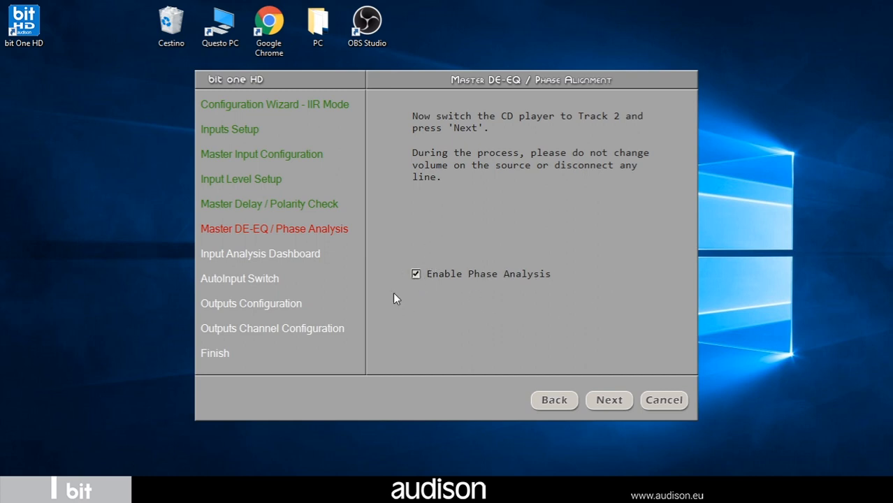
mouse_move(529, 320)
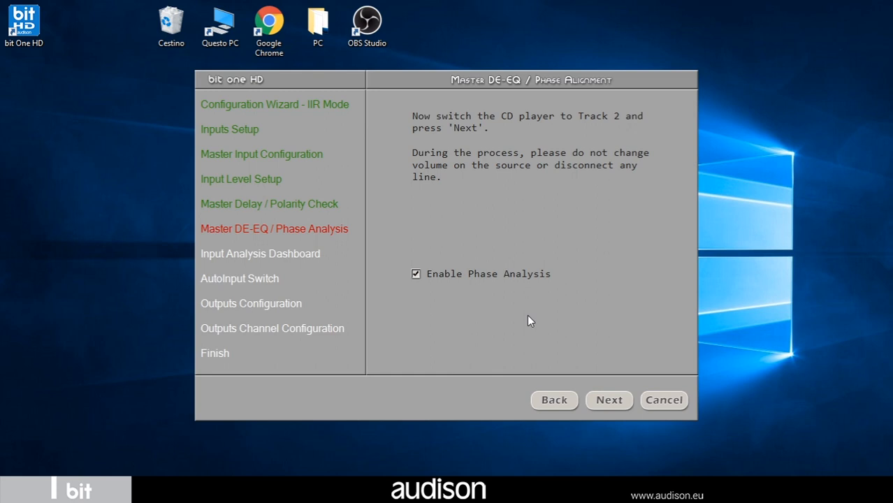
click(610, 400)
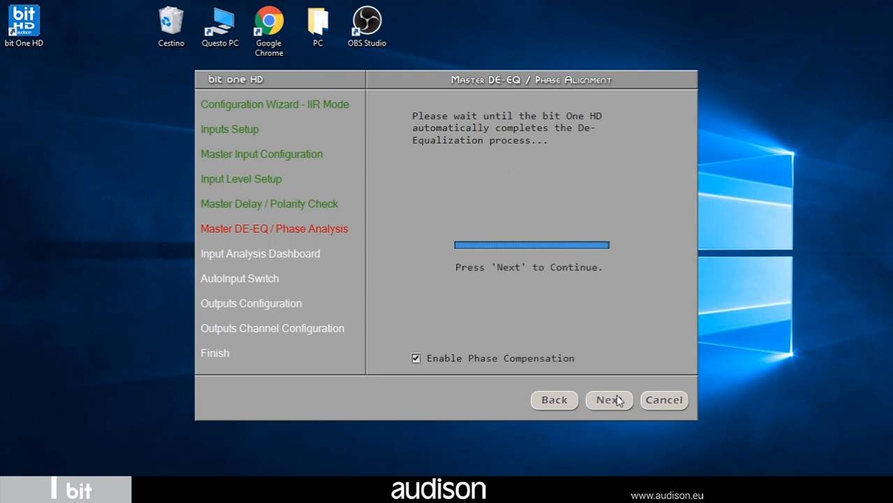
mouse_move(431, 246)
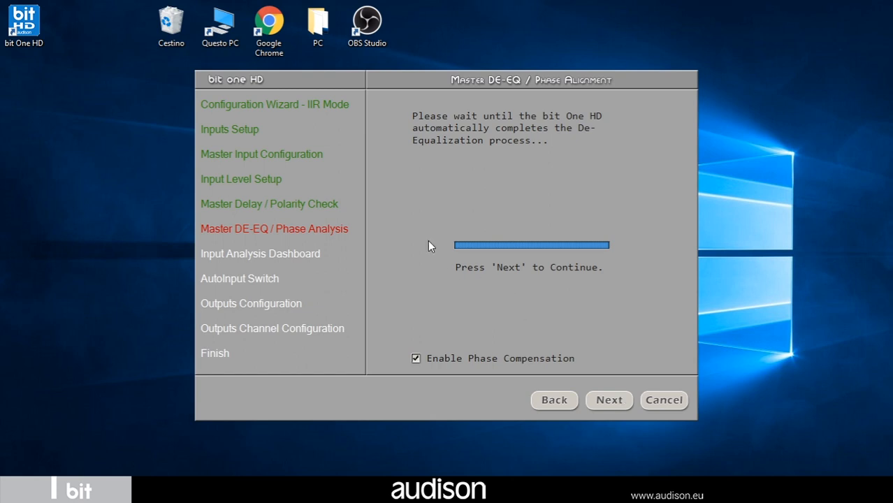
mouse_move(399, 355)
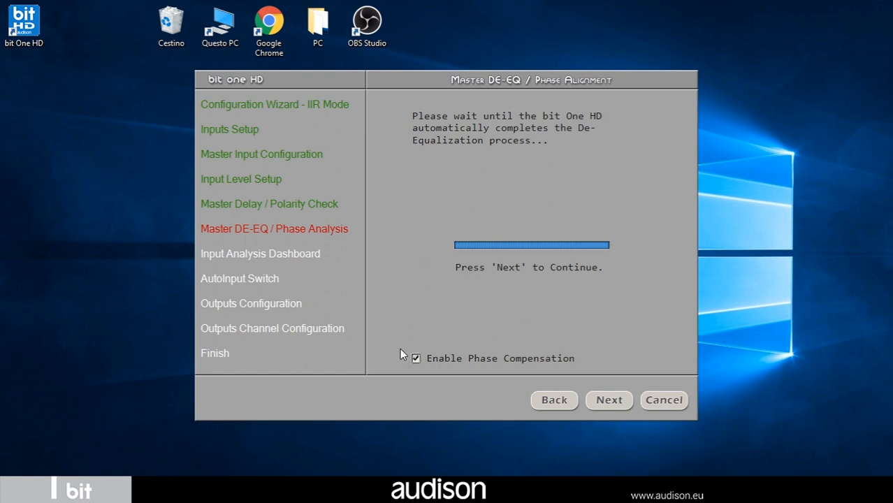
mouse_move(447, 365)
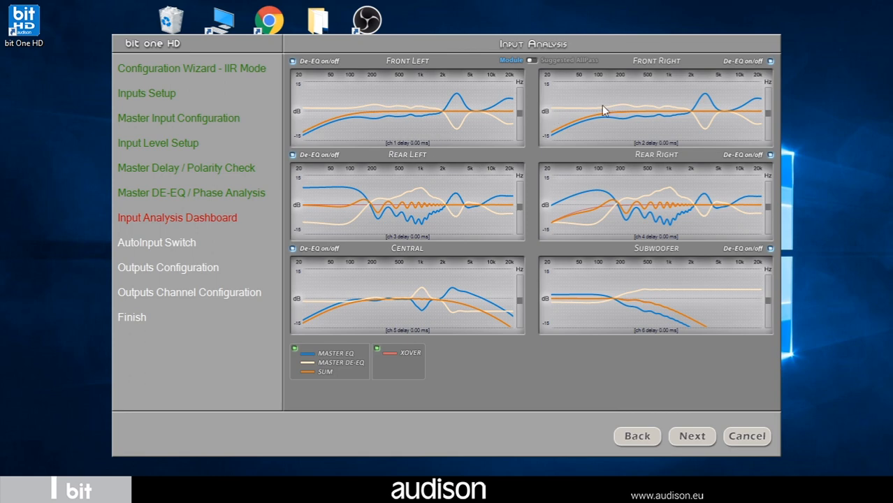
mouse_move(397, 141)
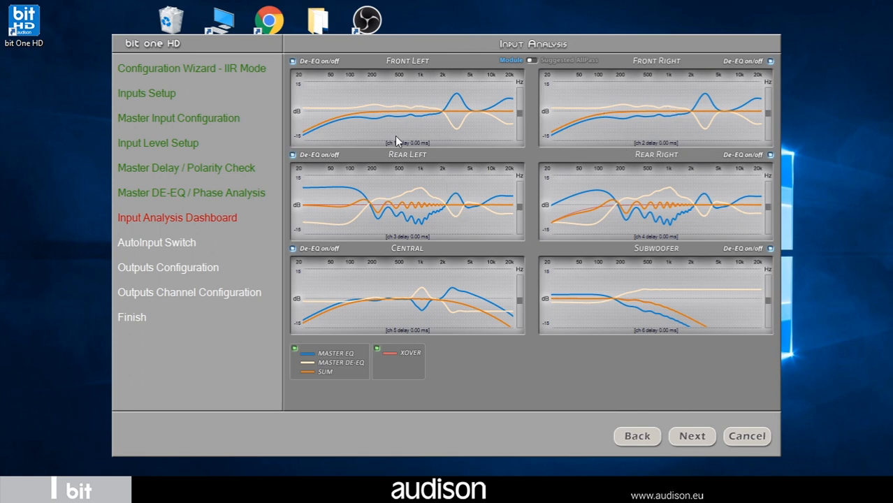
Enlarge the Front Left input analysis graph on the dashboard.
double_click(407, 109)
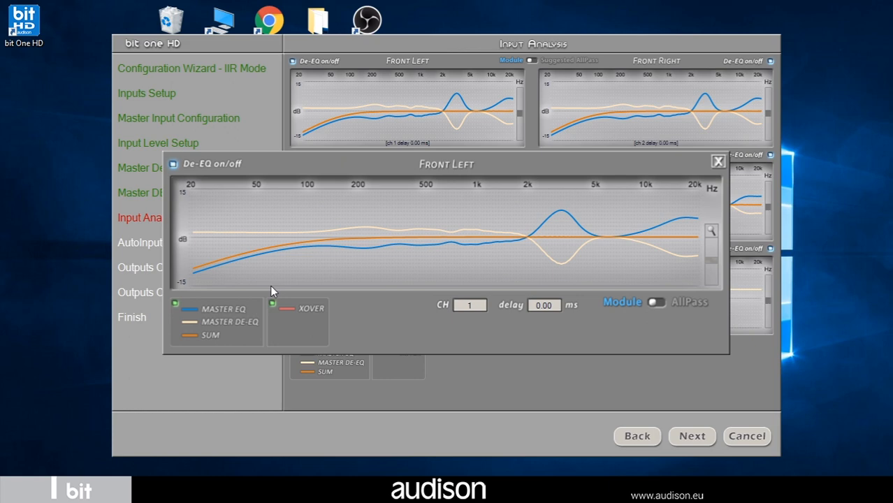
Toggle the XOVER crossover trace on the enlarged Front Left graph.
click(175, 308)
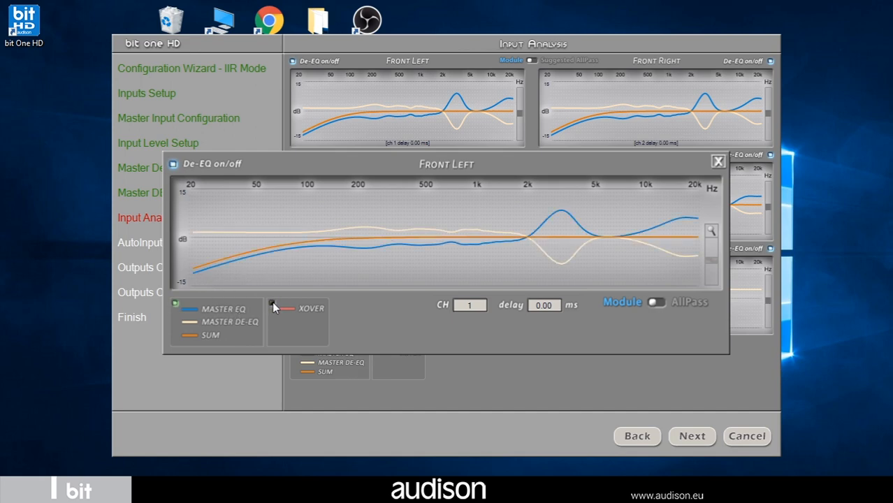
click(176, 304)
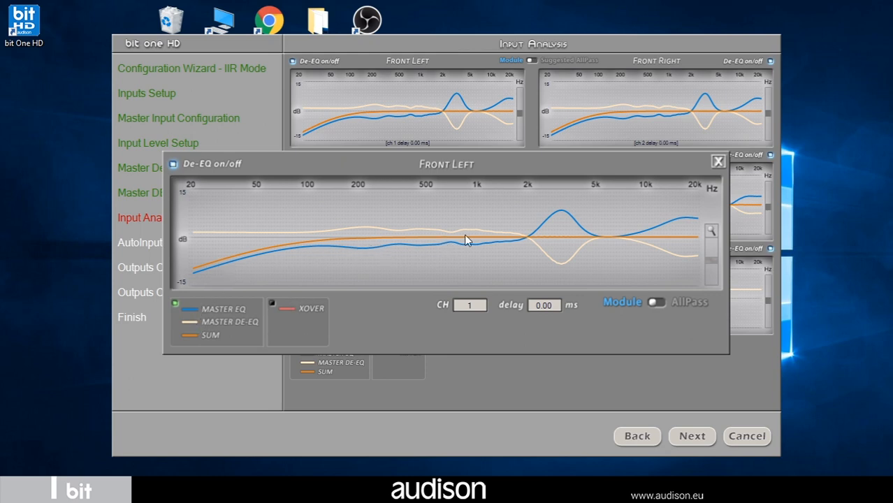
mouse_move(226, 237)
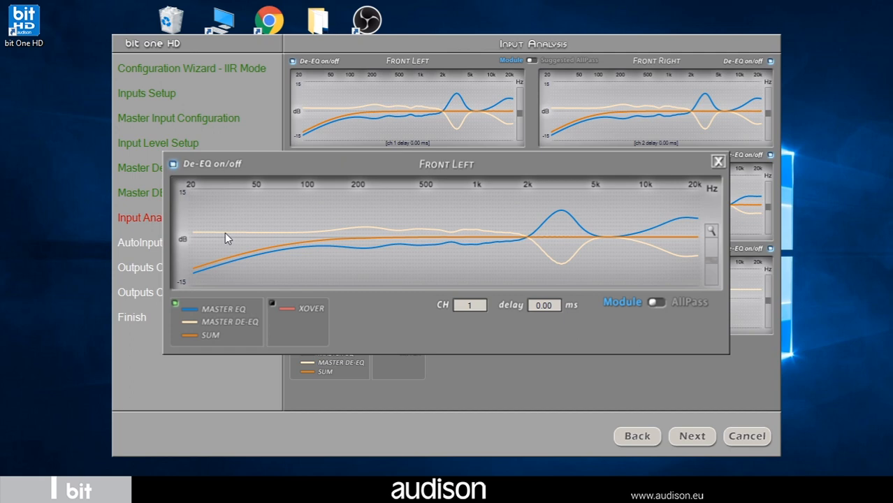
mouse_move(362, 230)
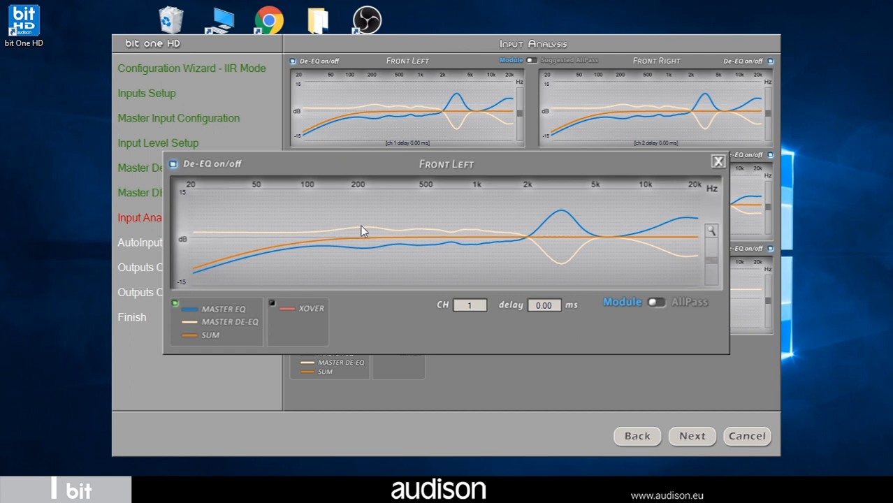
mouse_move(374, 306)
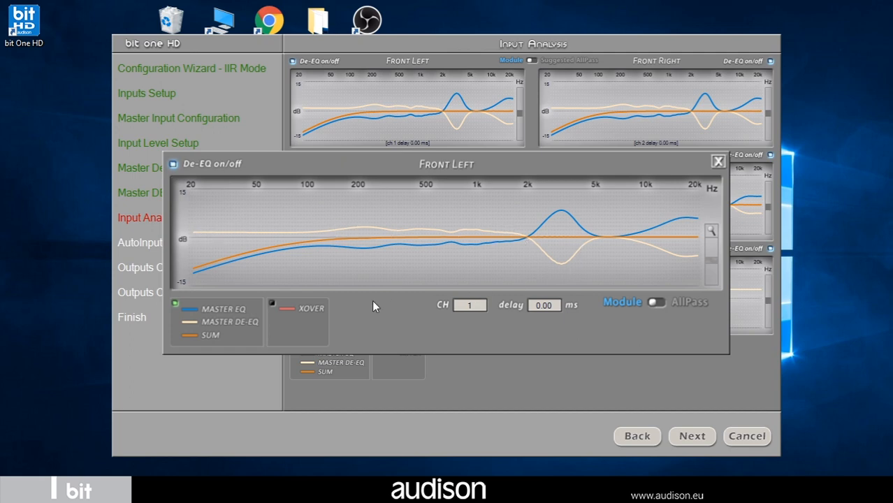
mouse_move(643, 115)
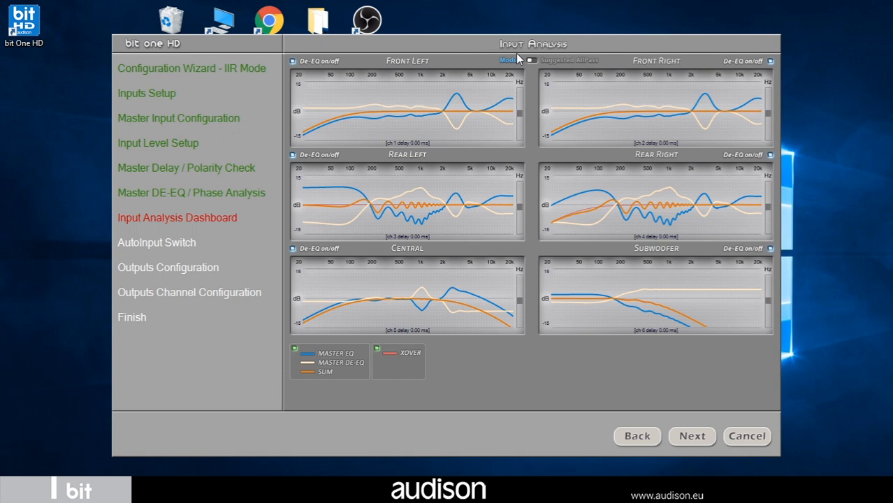
Switch the Input Analysis to the Suggested All Pass phase view.
click(534, 60)
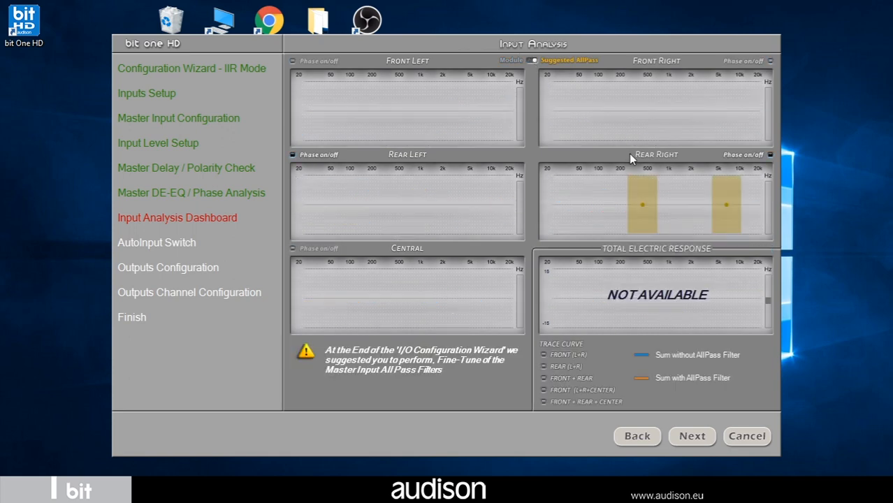
mouse_move(643, 209)
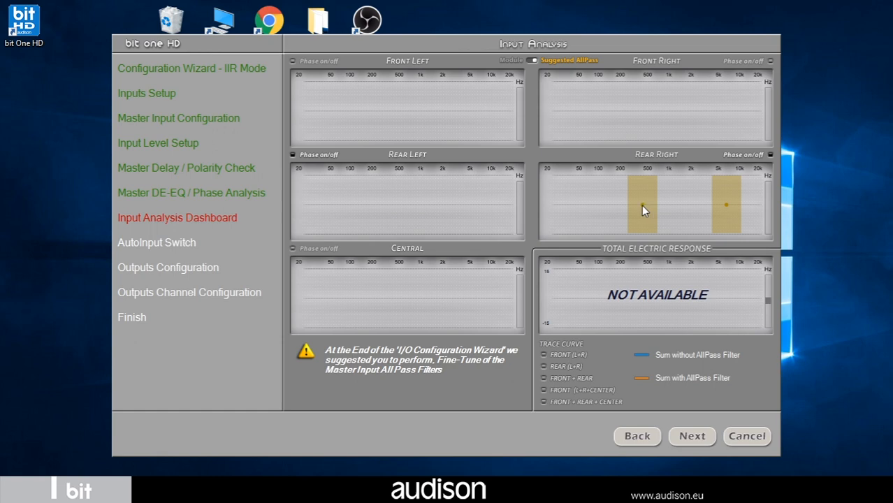
mouse_move(730, 210)
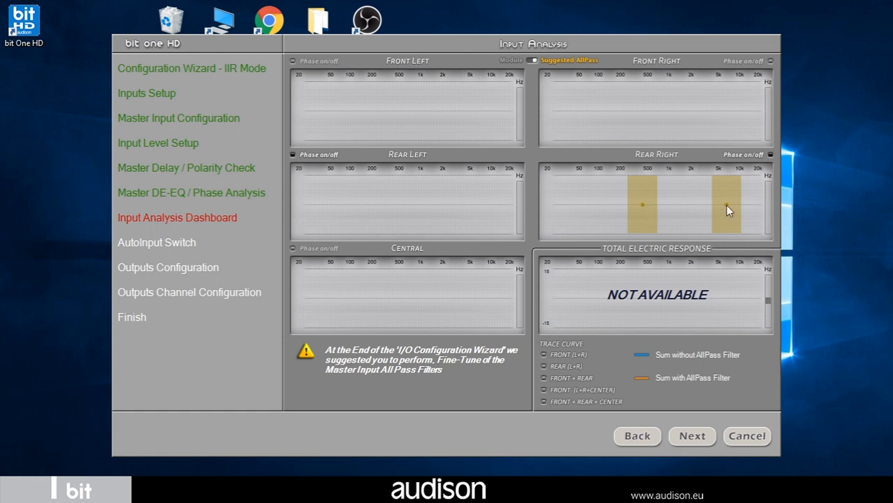
mouse_move(691, 234)
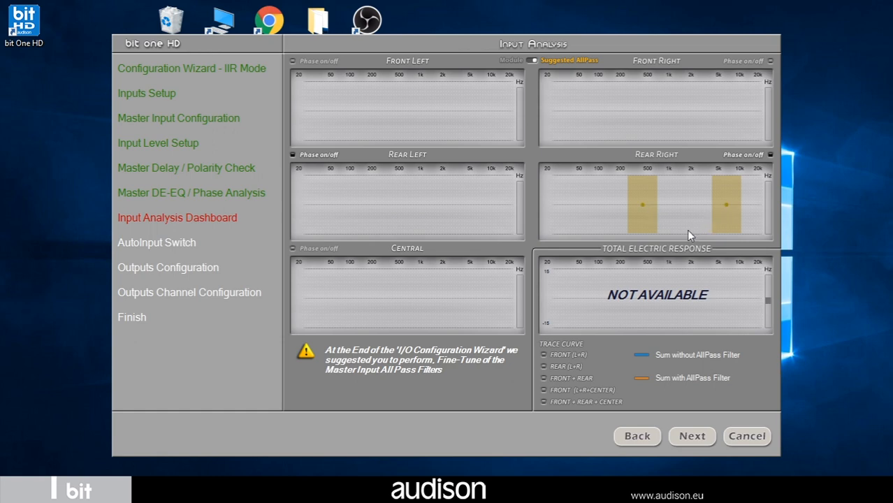
mouse_move(590, 305)
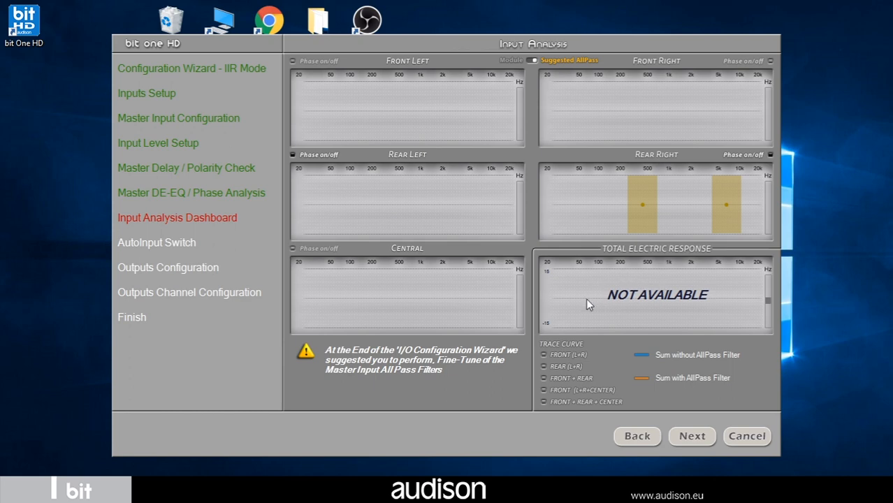
mouse_move(724, 297)
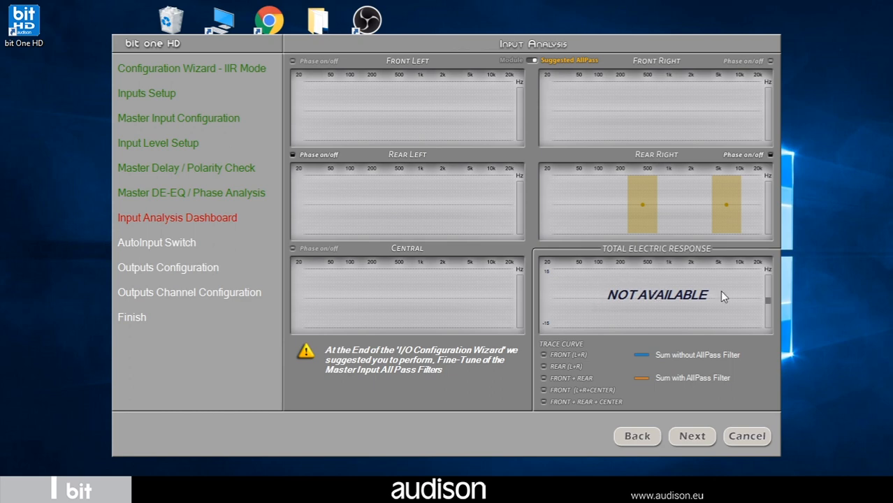
mouse_move(609, 308)
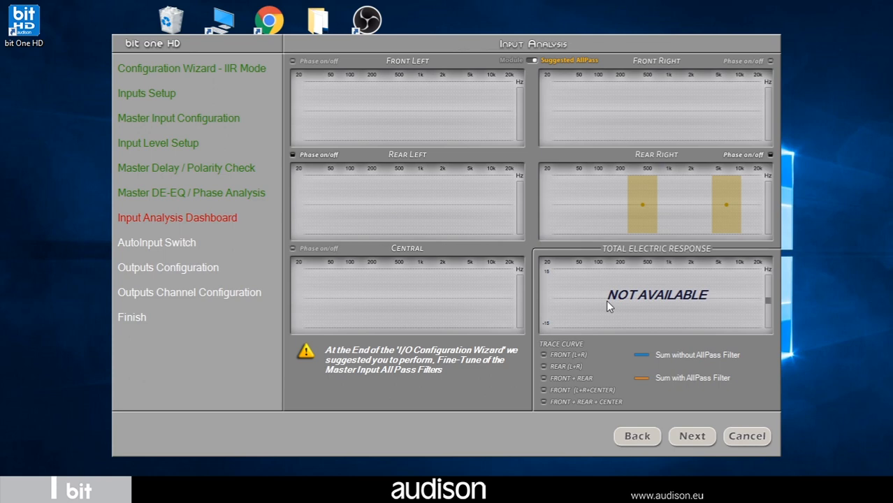
mouse_move(739, 337)
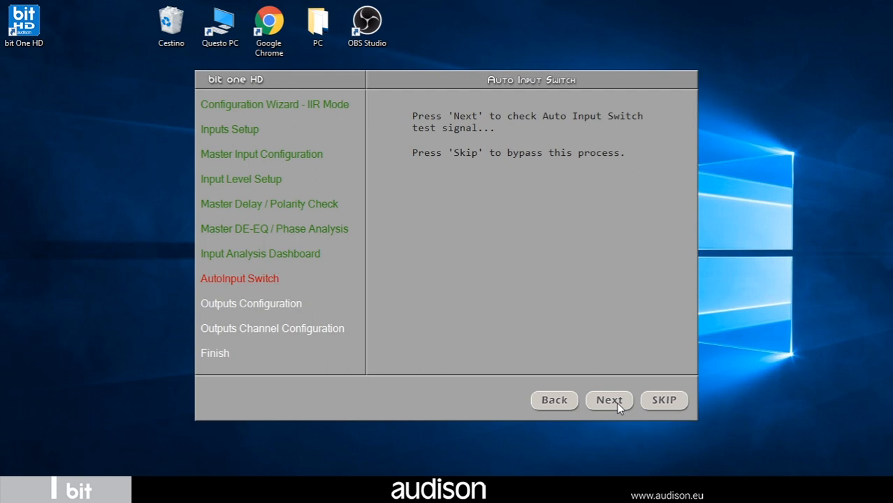
mouse_move(609, 128)
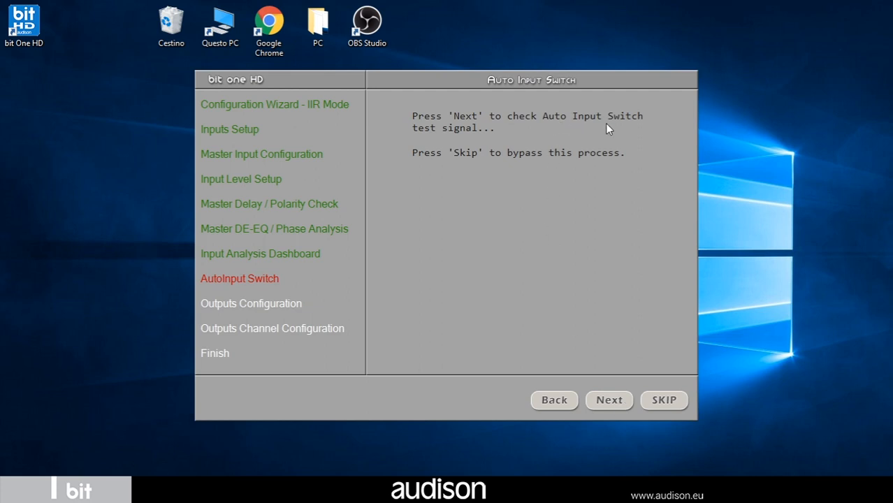
Begin the Auto Input Switch test and start its automatic setup run.
click(609, 400)
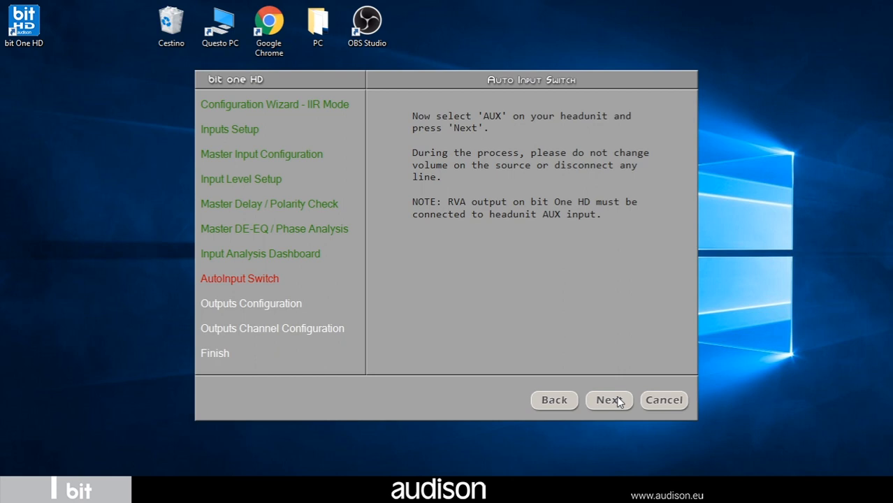
click(608, 400)
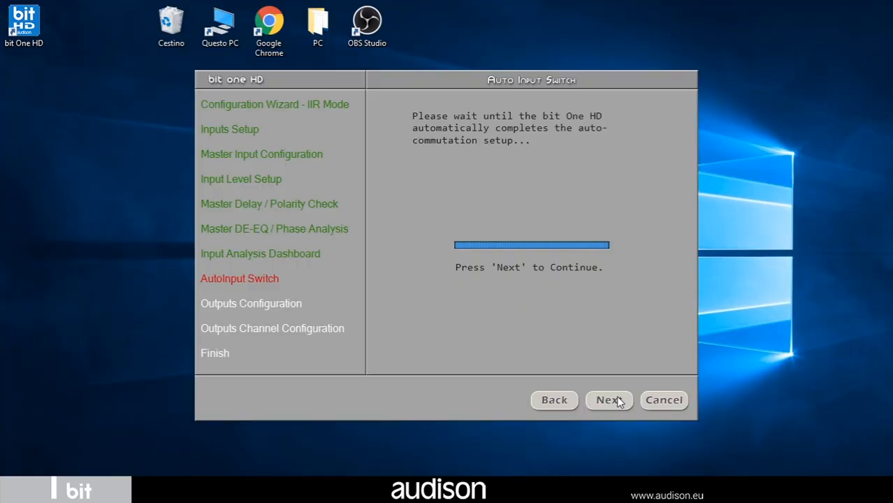
Reach Set Available Speakers and enable the front side speakers as tweeter and midwoofer.
click(609, 400)
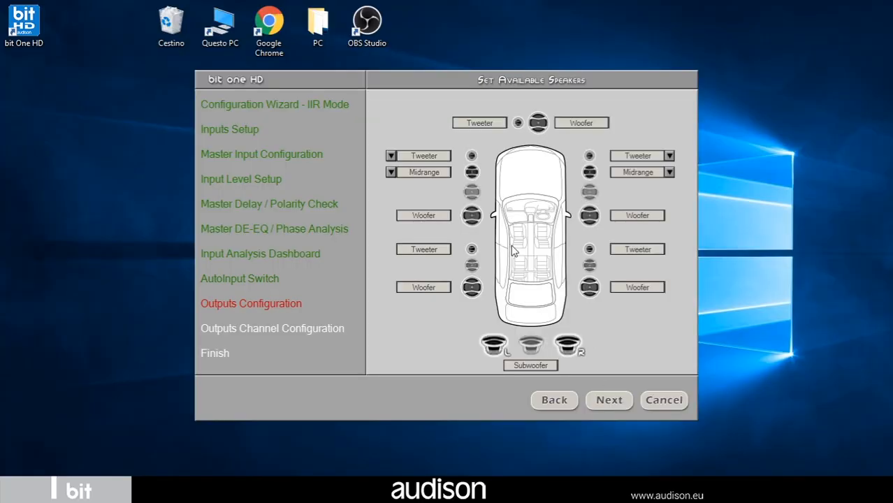
mouse_move(468, 198)
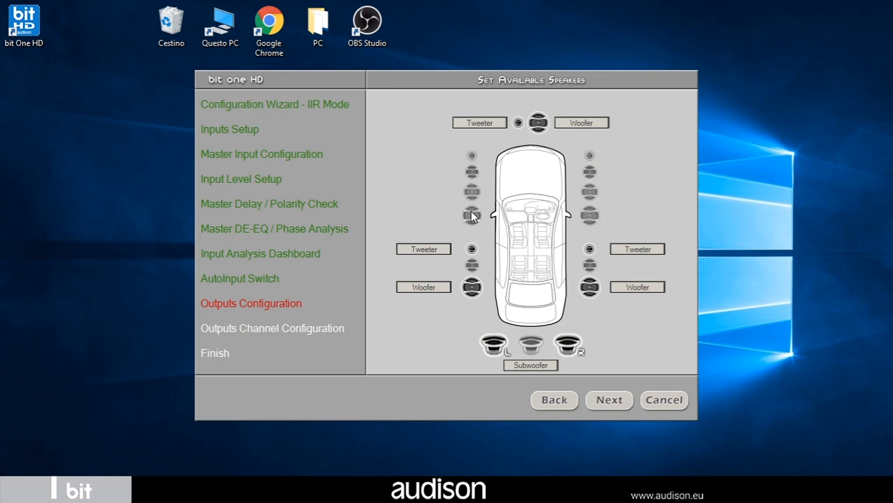
click(473, 216)
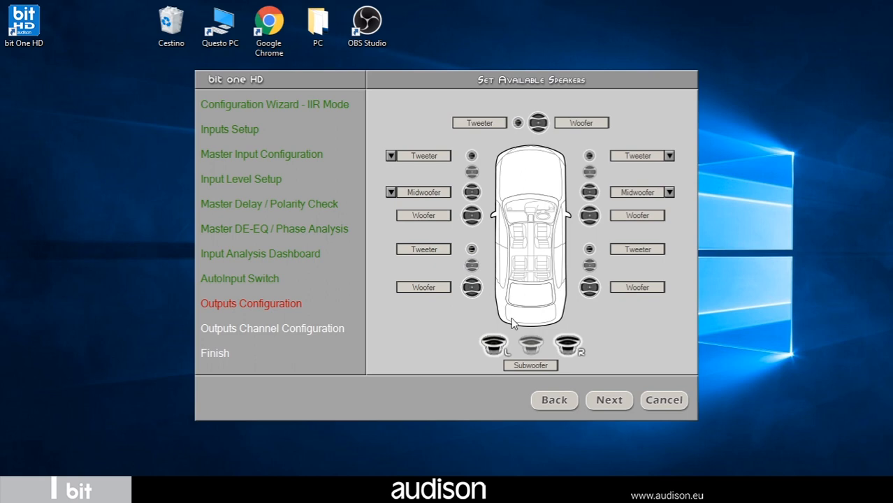
mouse_move(515, 269)
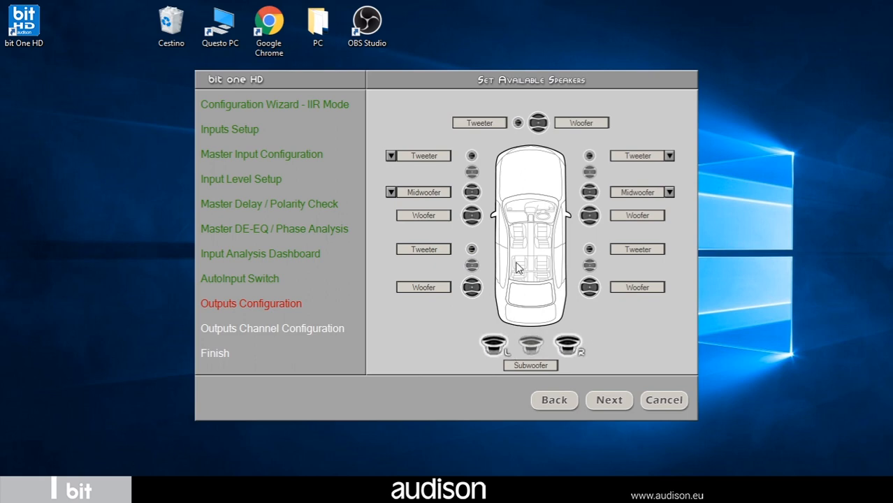
mouse_move(538, 133)
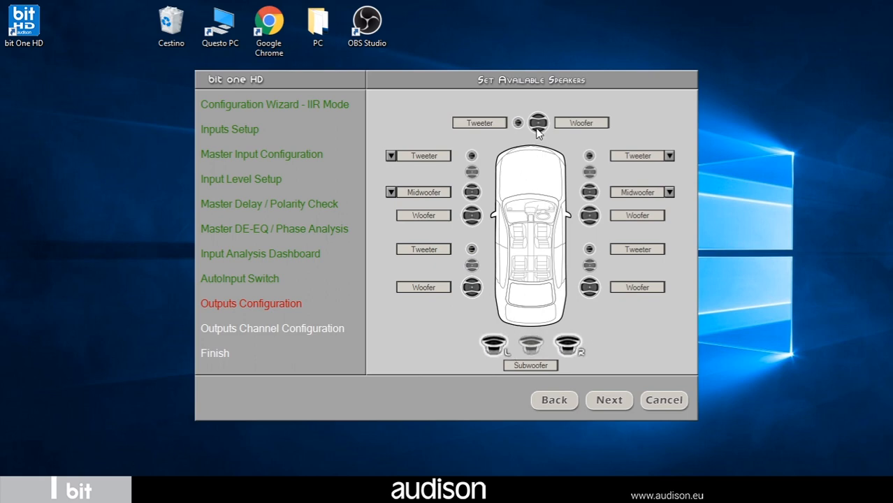
Enable the passive xover on the front centre speaker, triggering the bit Tune incompatibility warning.
click(610, 399)
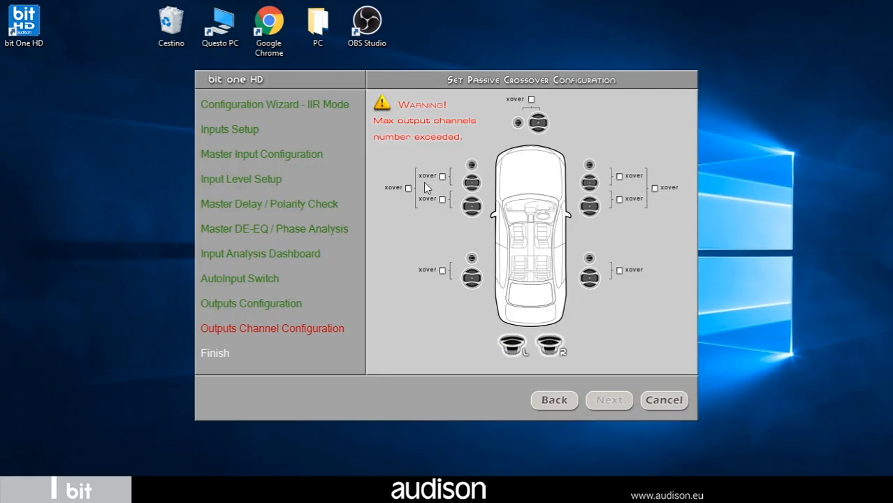
mouse_move(391, 120)
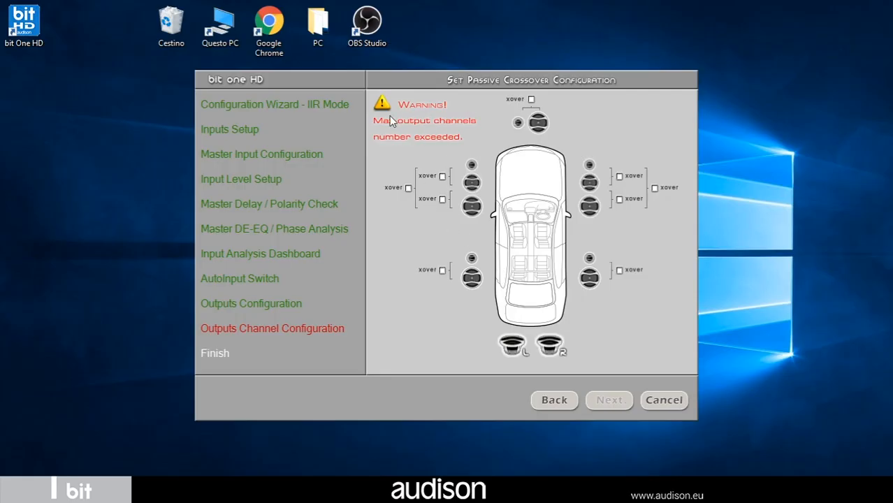
mouse_move(414, 119)
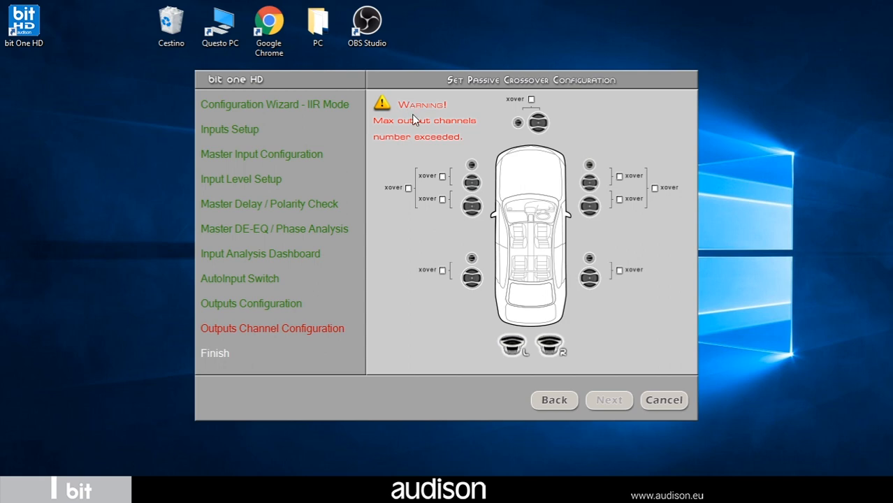
mouse_move(456, 139)
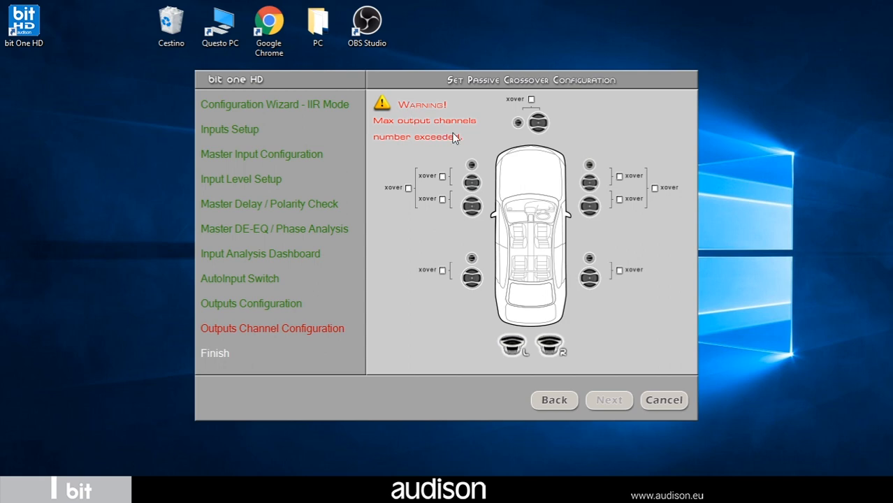
mouse_move(509, 130)
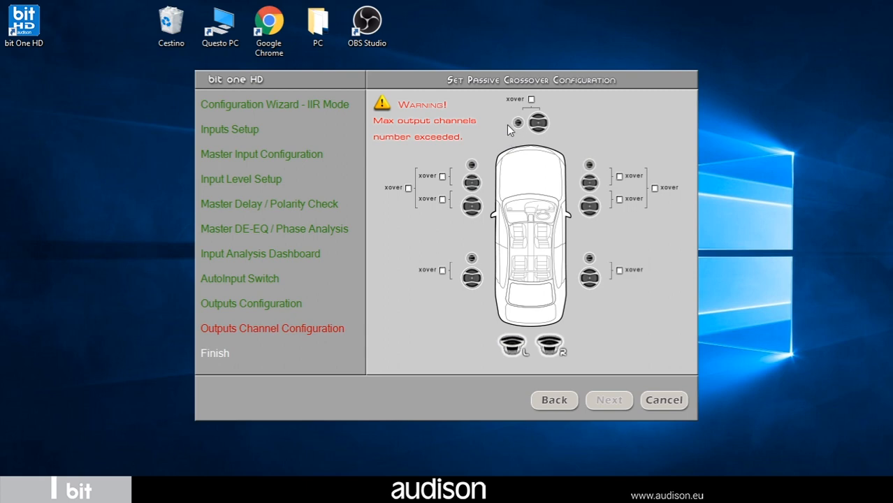
mouse_move(534, 105)
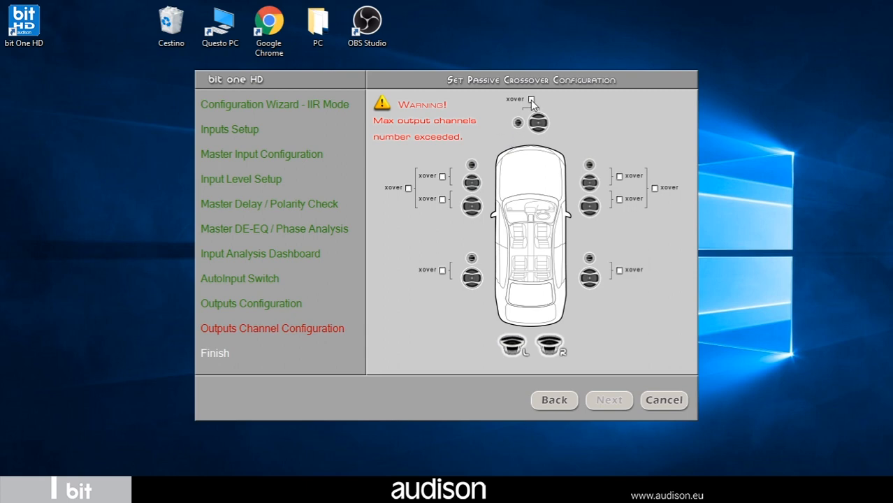
click(531, 100)
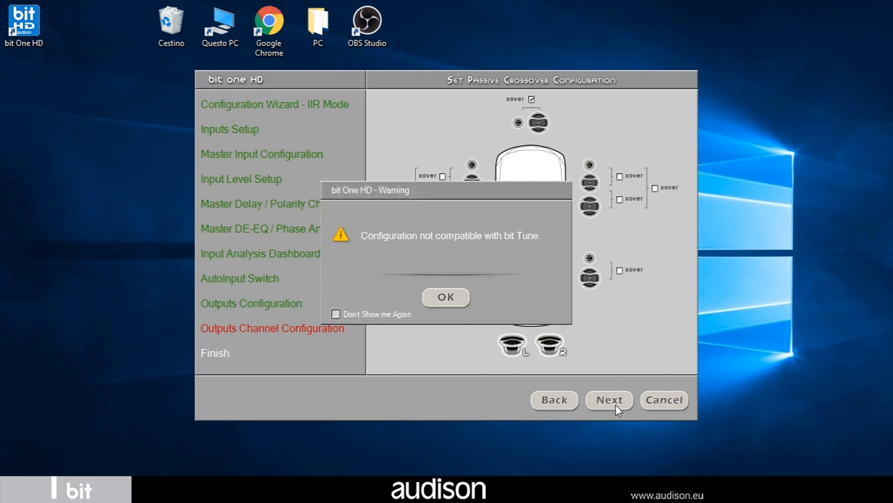
mouse_move(461, 336)
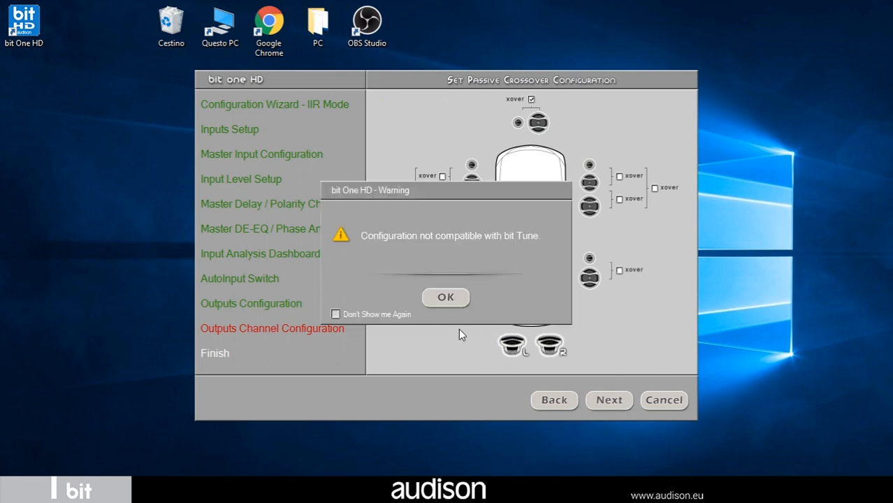
mouse_move(453, 336)
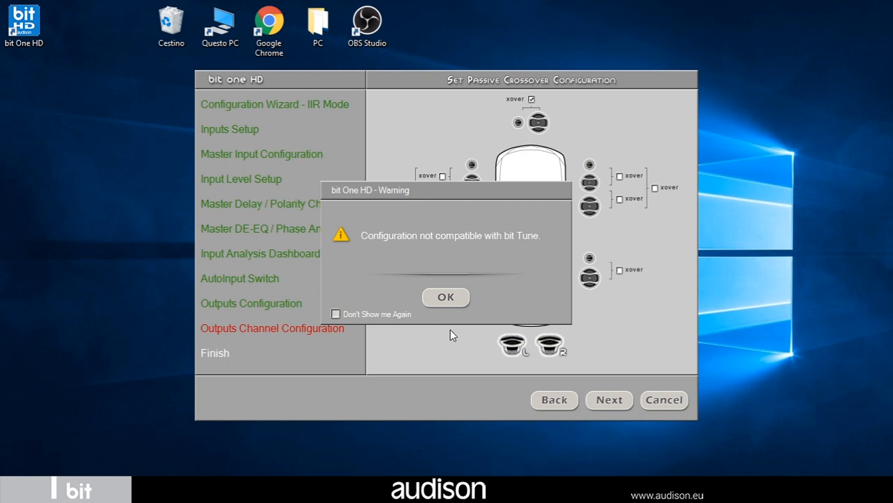
mouse_move(453, 310)
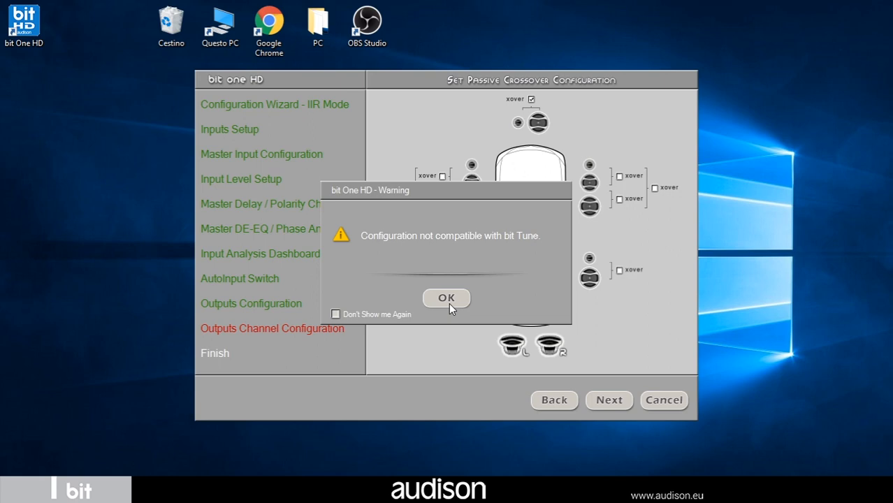
Acknowledge the bit Tune warning to reach the output-channel assignment page.
click(448, 298)
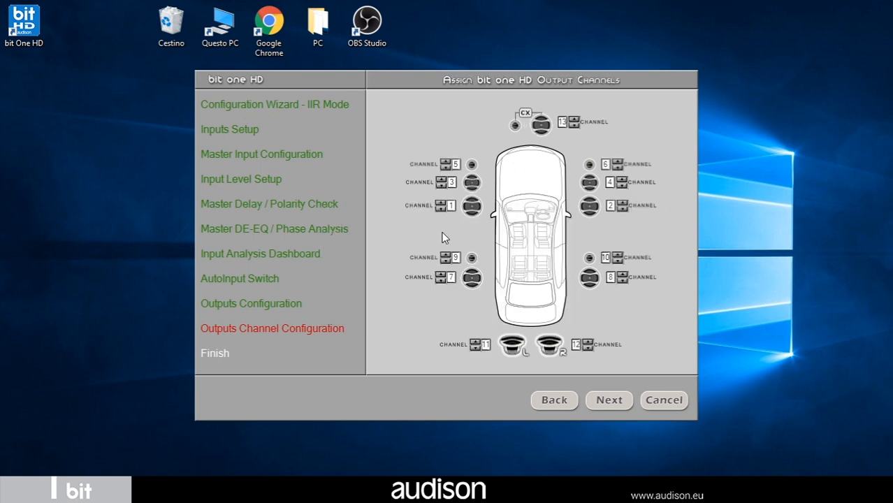
mouse_move(495, 269)
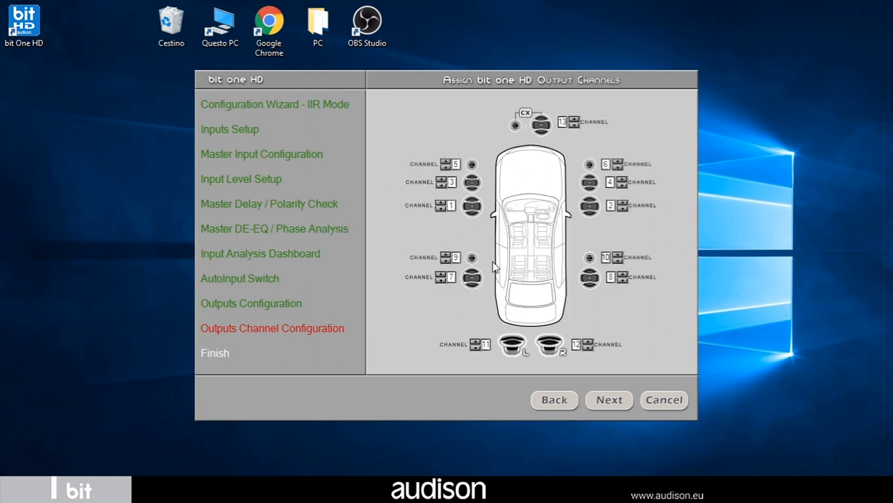
mouse_move(445, 221)
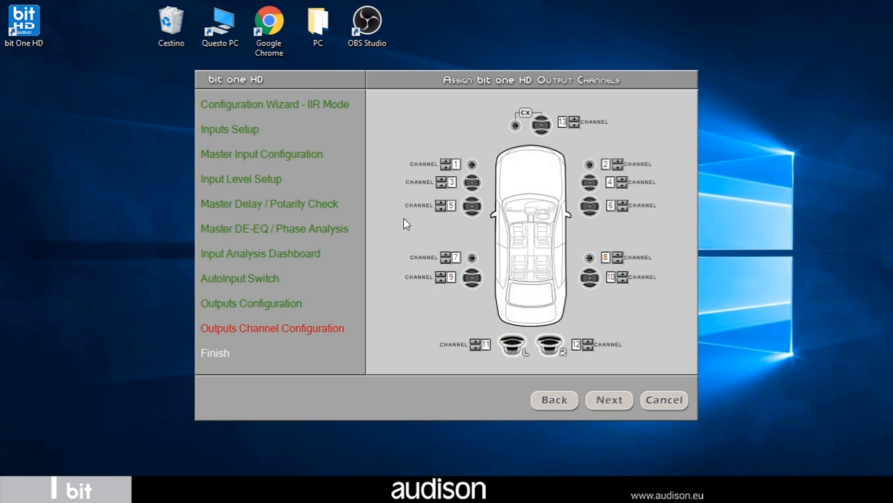
mouse_move(450, 266)
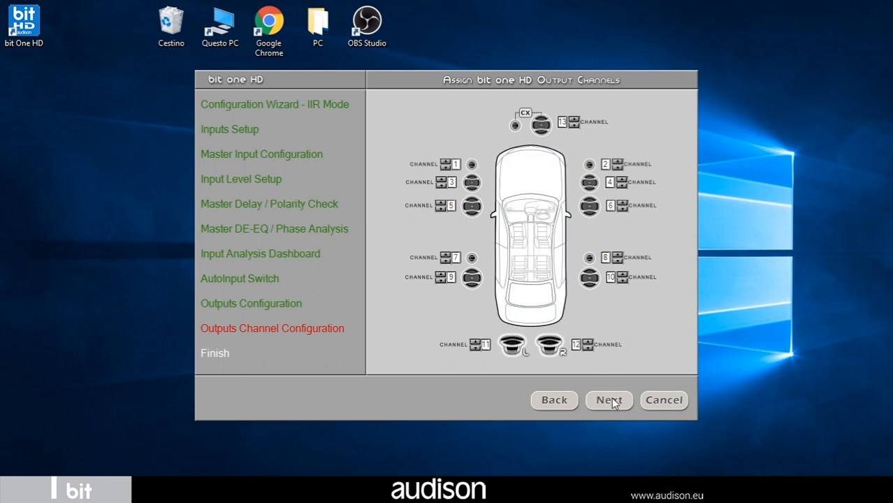
Accept the channel assignments and proceed to the AC Link provided amplifiers page.
click(608, 400)
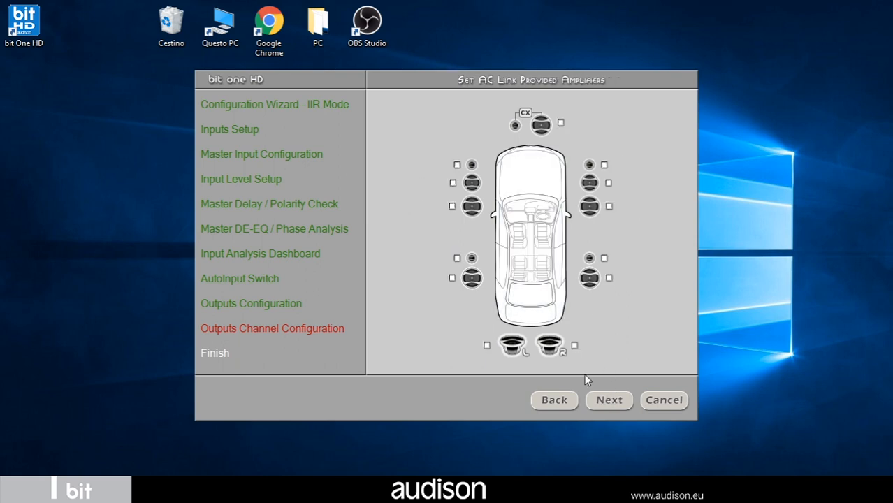
mouse_move(461, 144)
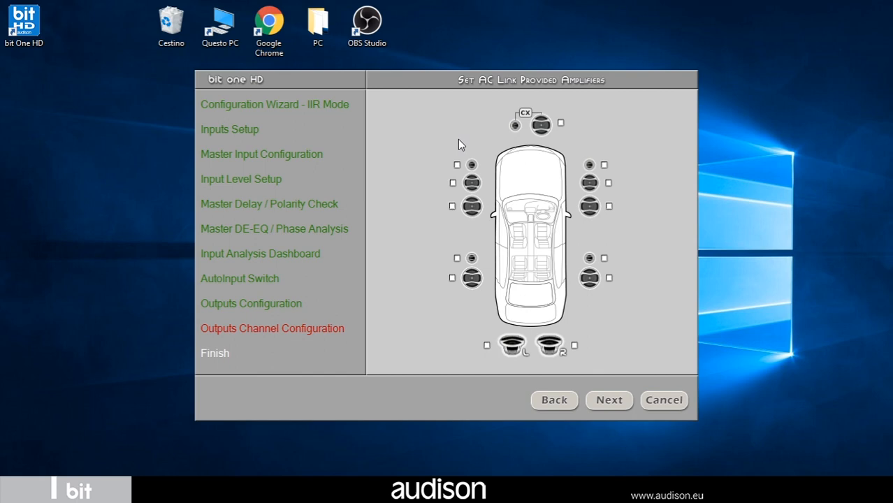
mouse_move(594, 153)
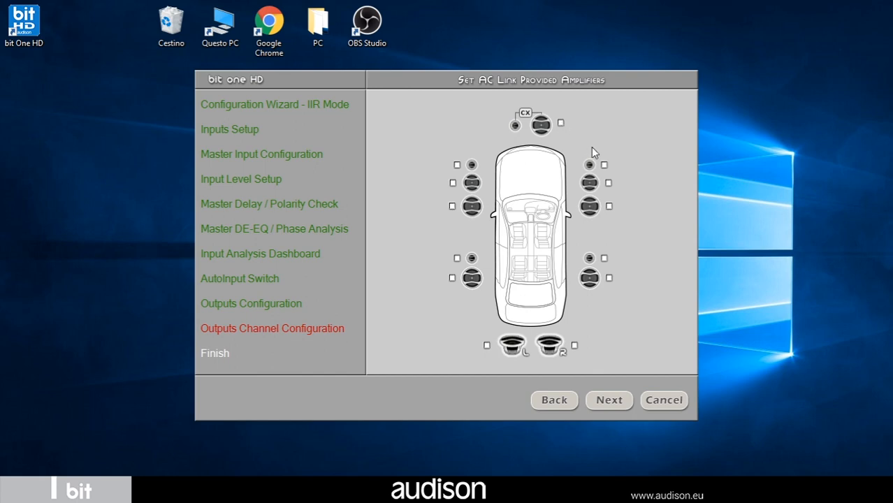
mouse_move(582, 165)
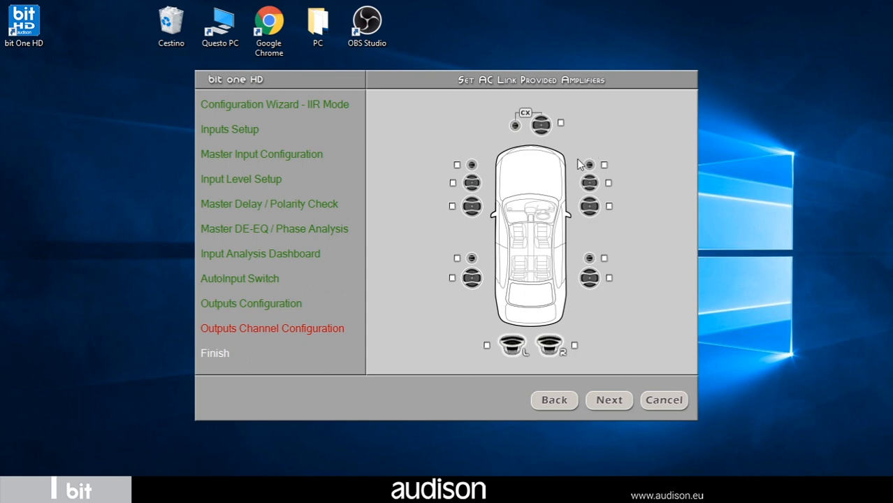
mouse_move(610, 399)
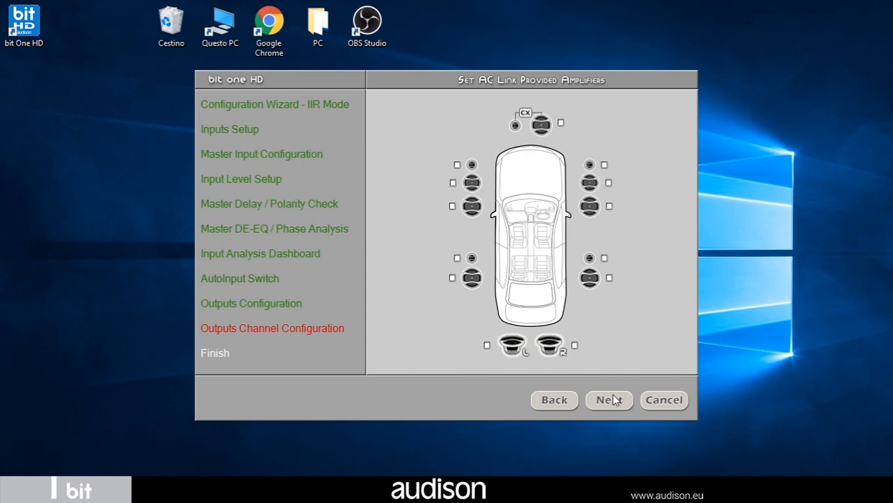
Finish the wizard and confirm 'Wizard Completed' to land in the main tuning window.
click(608, 400)
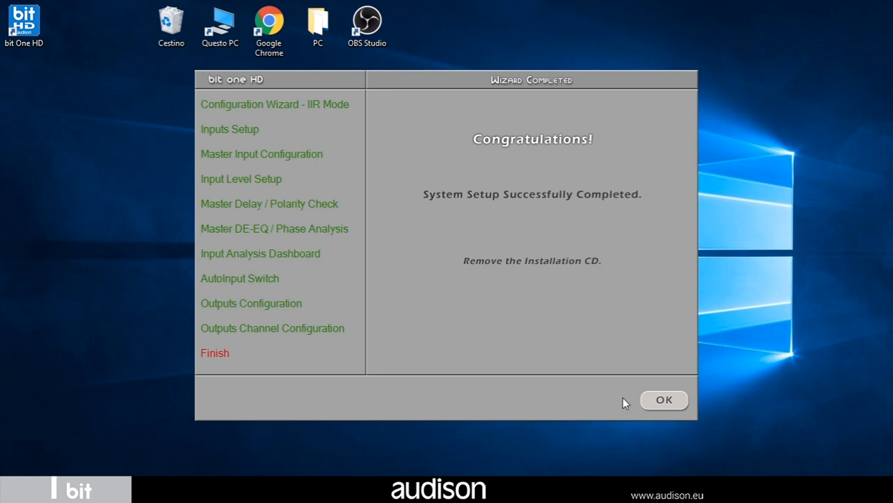
click(663, 400)
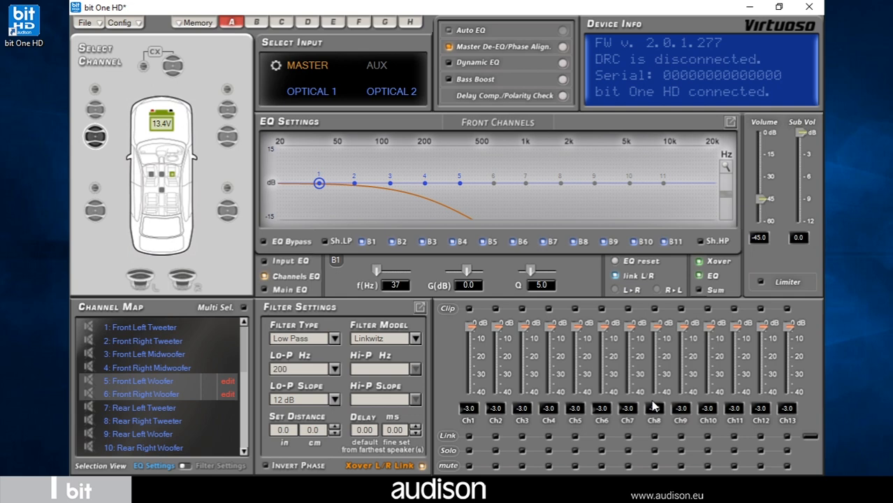
mouse_move(348, 288)
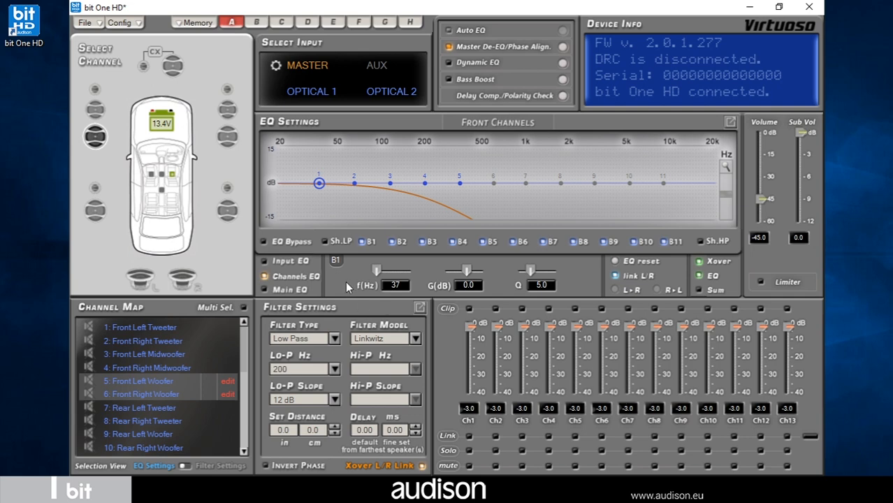